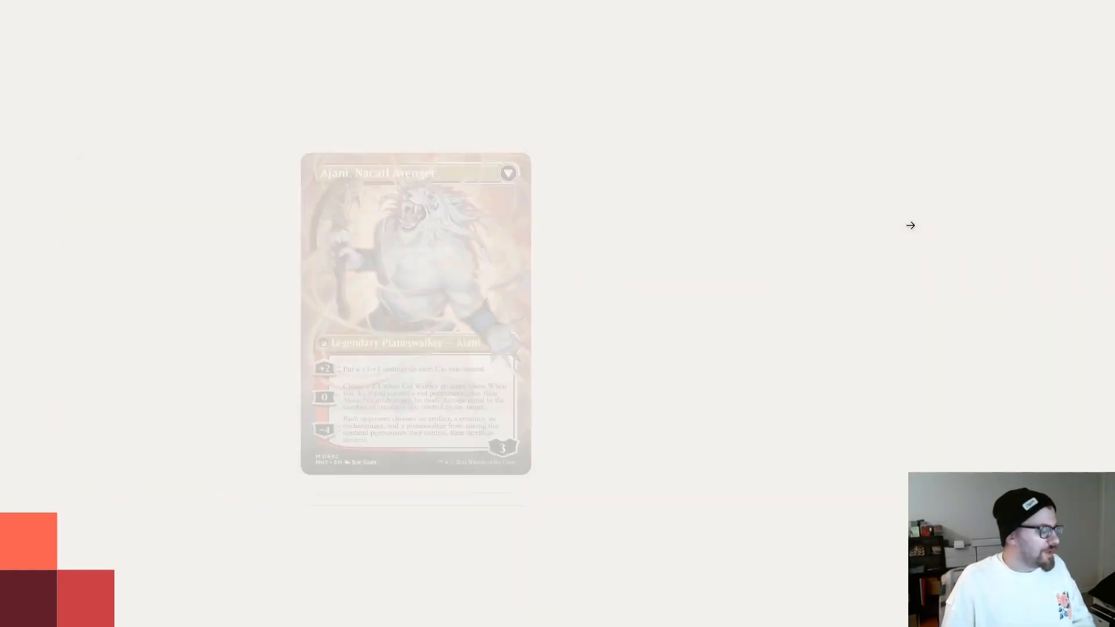
Advance the deck presentation to the Cats slide with Regal Caracal, White Sun's Zenith and Felidar Retreat
left_click(910, 225)
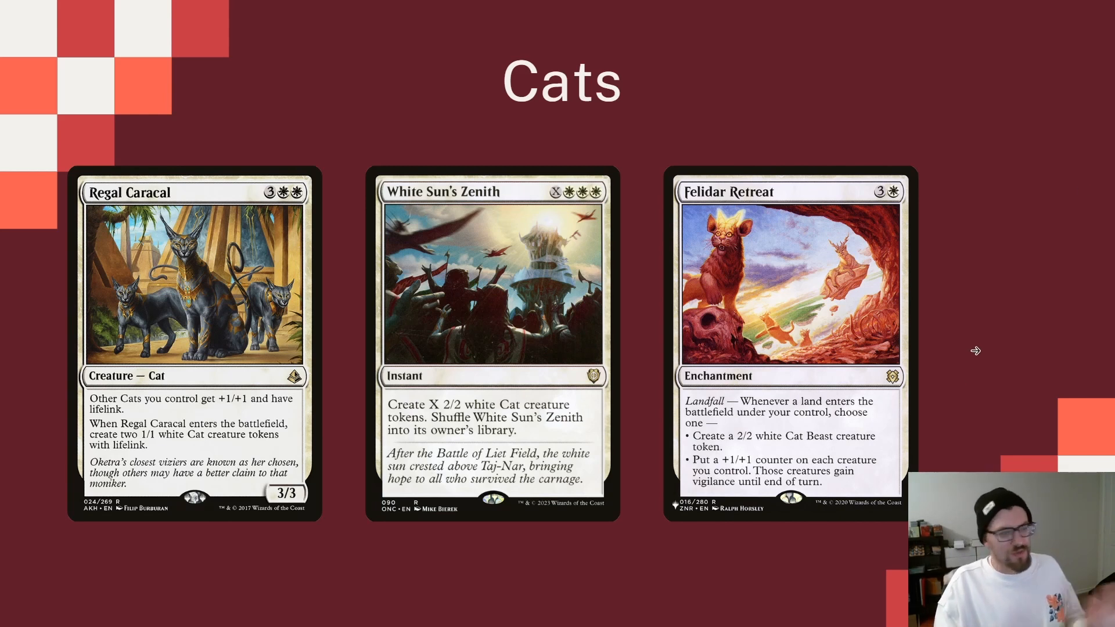
mouse_move(964, 341)
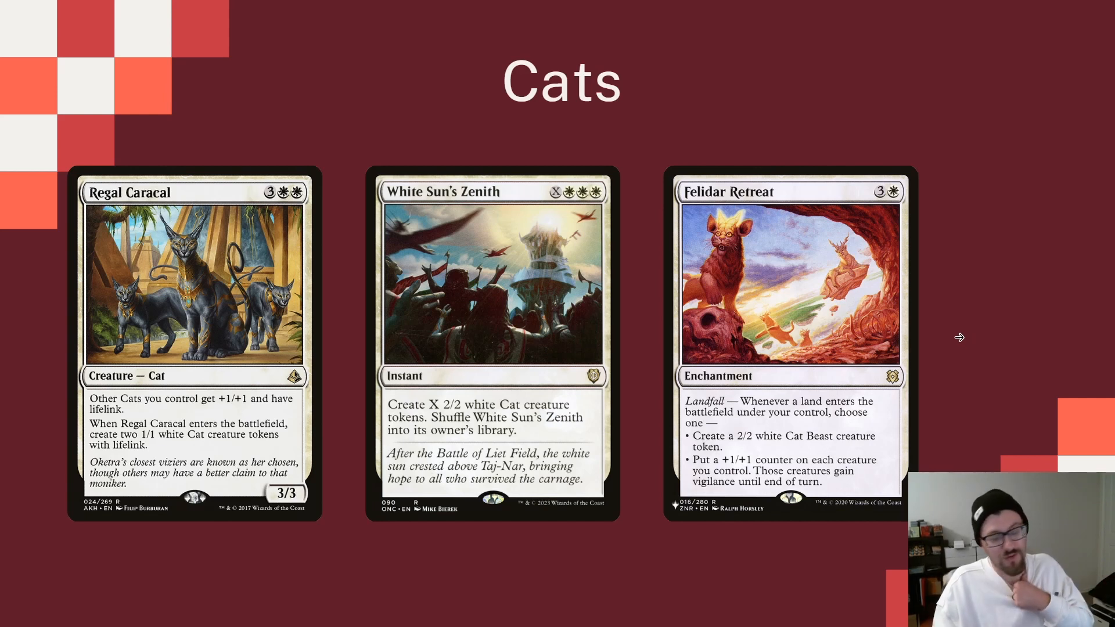
mouse_move(963, 380)
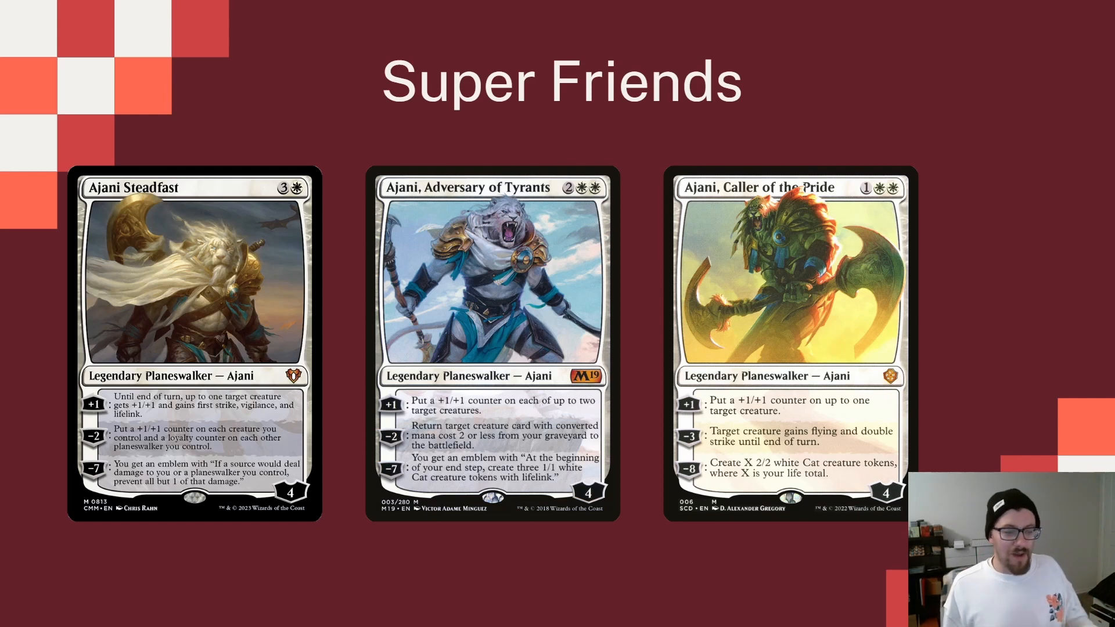
mouse_move(958, 331)
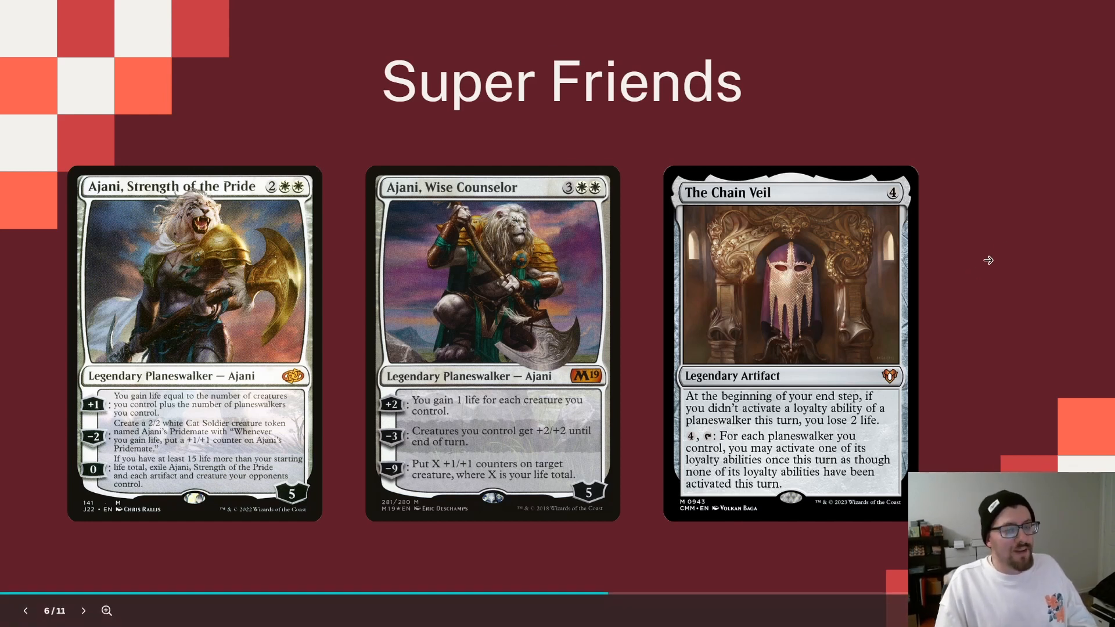
Move the presentation past the Super Friends slide to the Get Stuck In slide
left_click(82, 610)
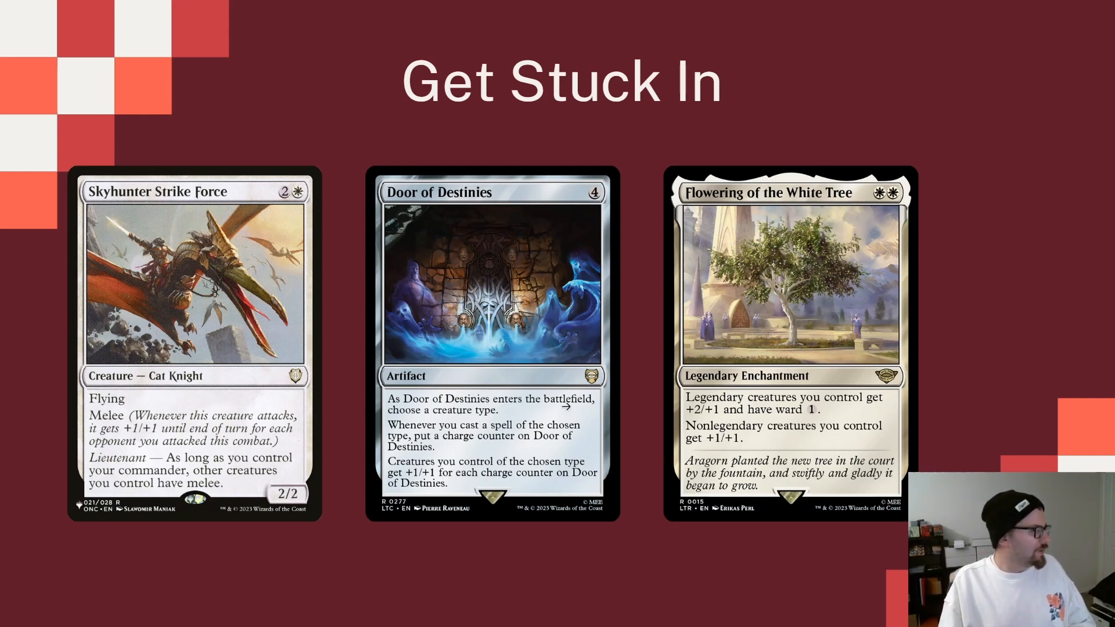
mouse_move(1018, 340)
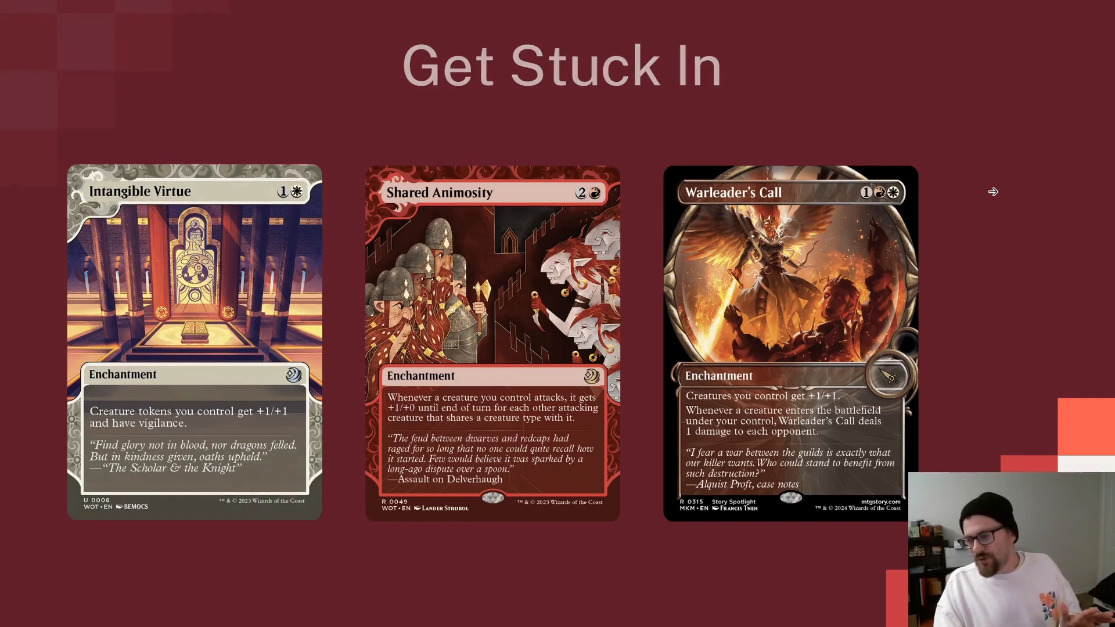
Advance to the Cards to Consider in Testing slide with Rootborn Defenses, Glimmer Lens and Sword of Hearth and Home
key("Right")
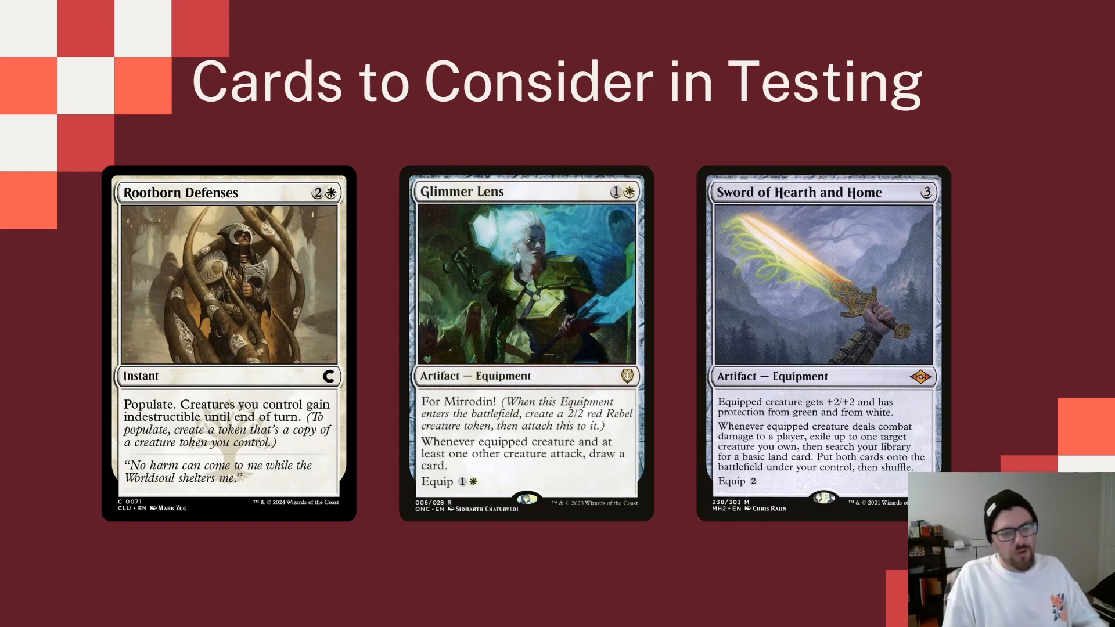
mouse_move(1019, 391)
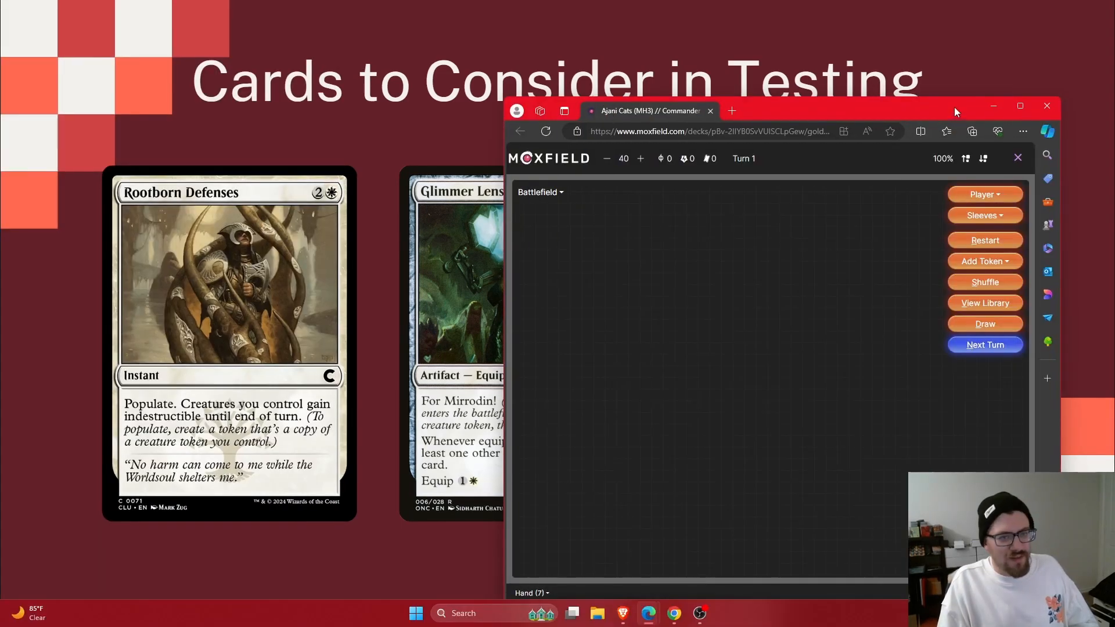
Maximize the goldfish playtest, draw for turn one and play a land onto the battlefield
left_click(1019, 105)
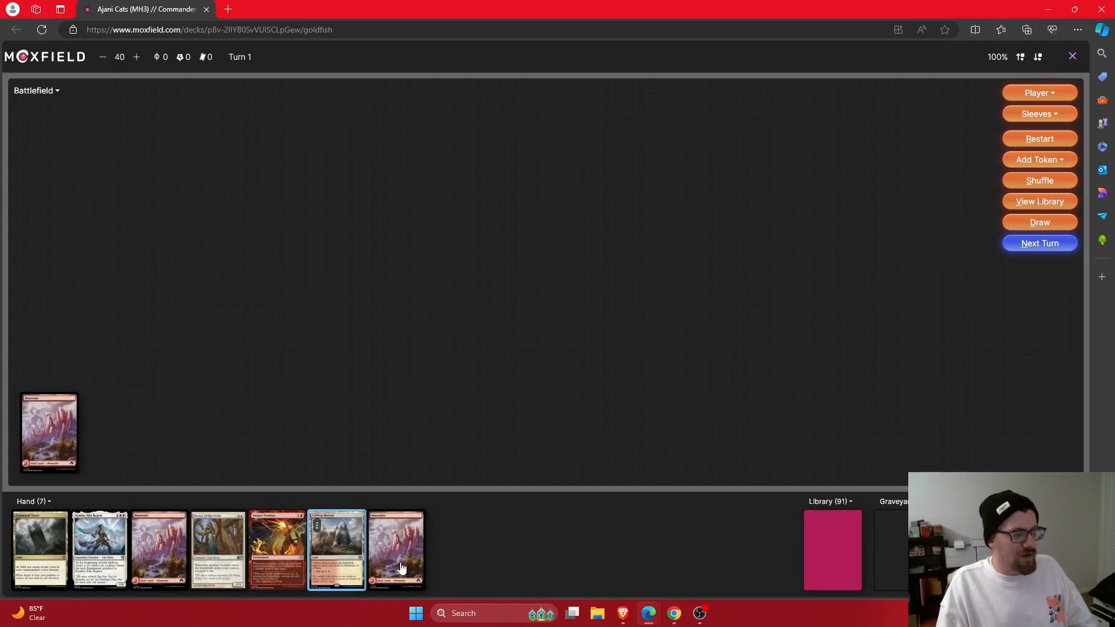
left_click(1039, 222)
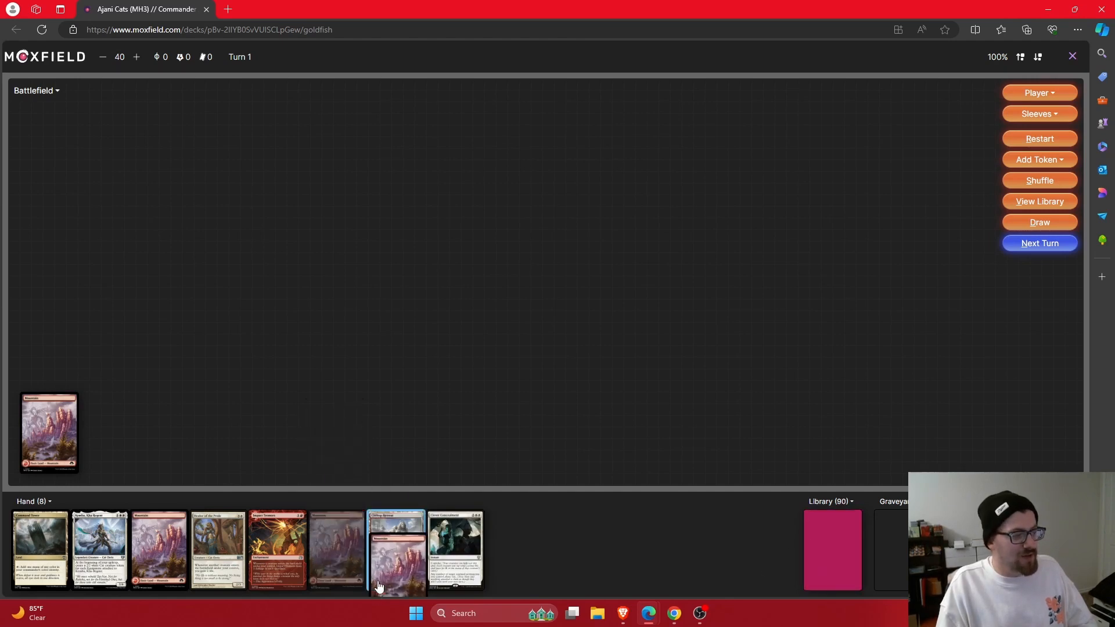
left_click_drag(396, 550, 119, 432)
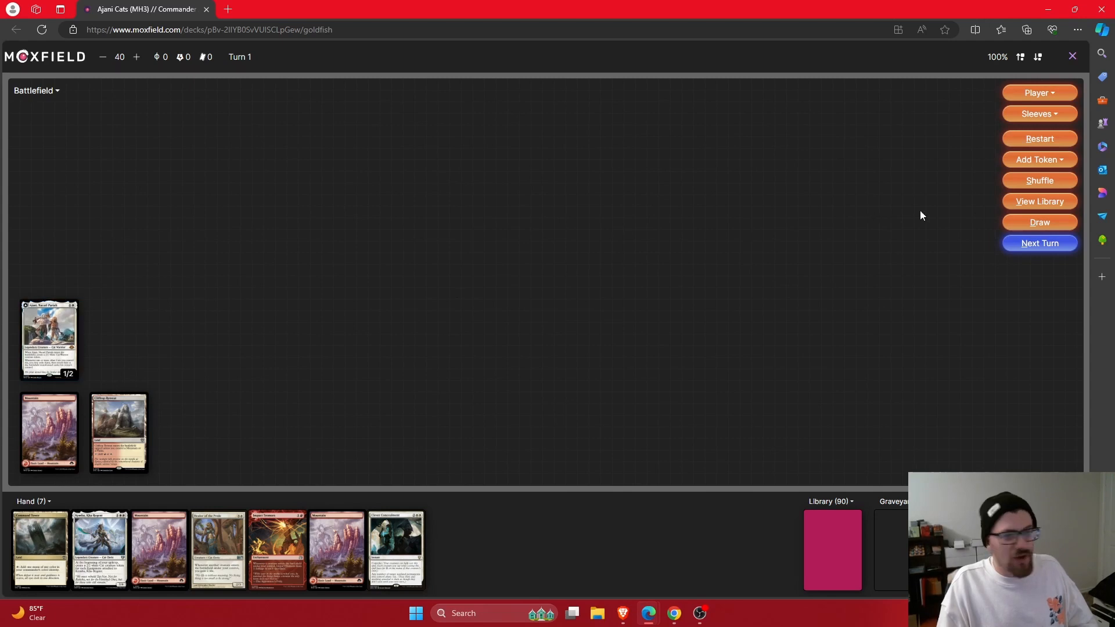
Create Ajani's 2/1 Cat Warrior token, draw again and put the 2/4 cat creature into play
left_click(1038, 160)
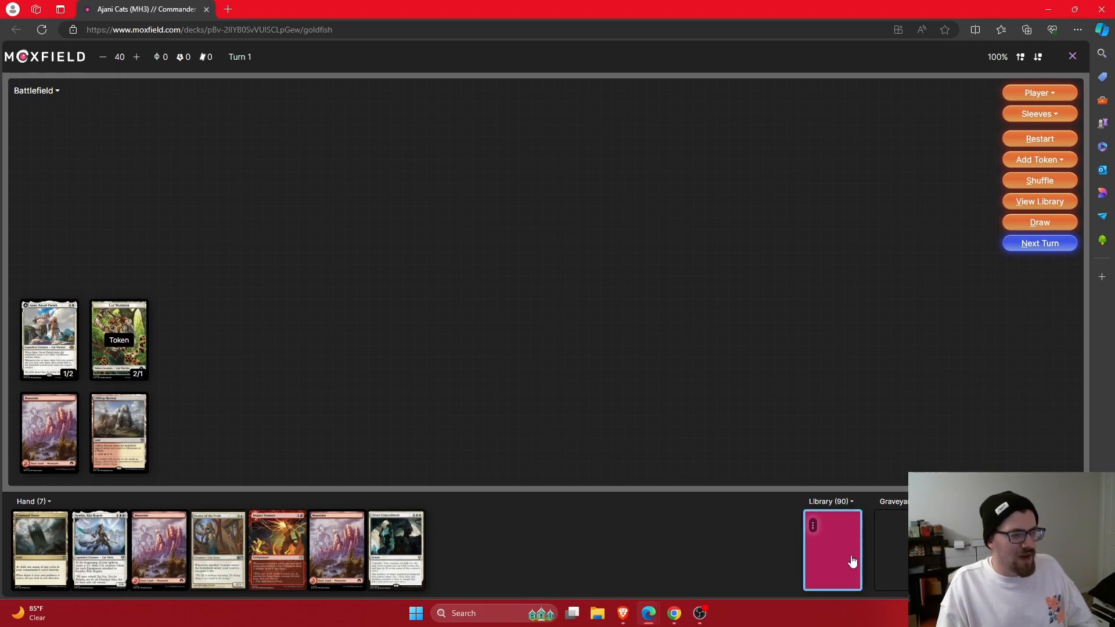
left_click(831, 549)
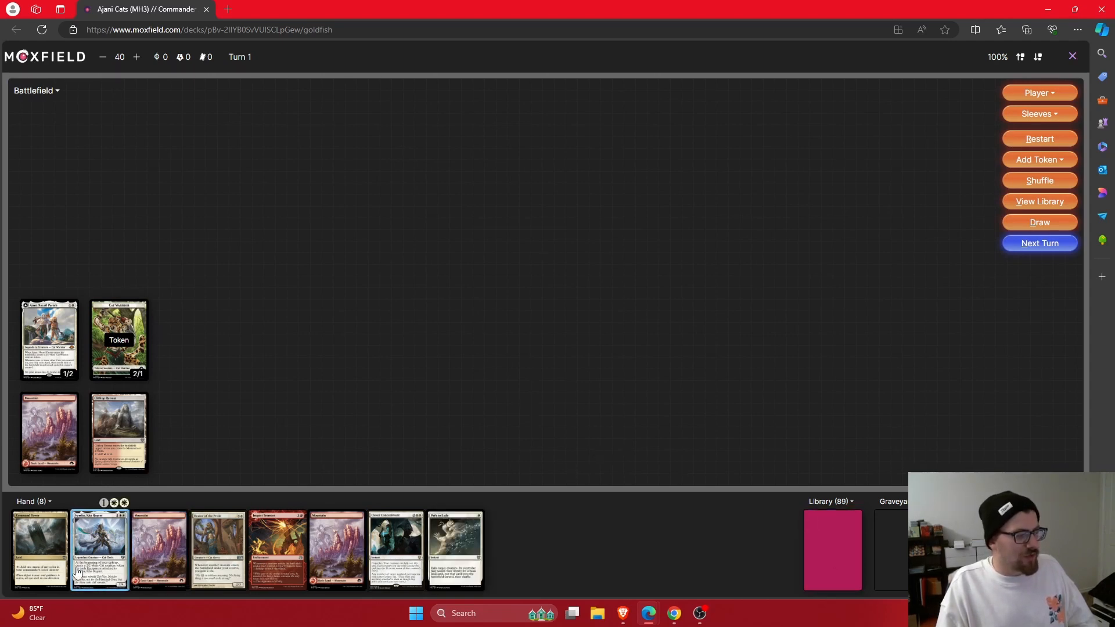
left_click_drag(41, 547, 197, 430)
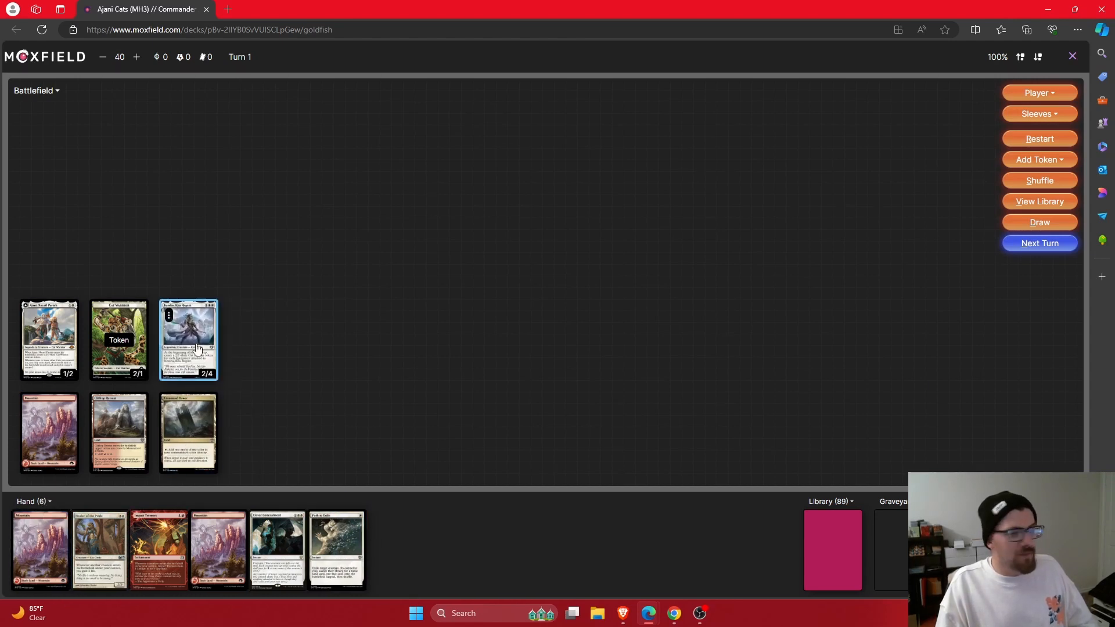
left_click(49, 339)
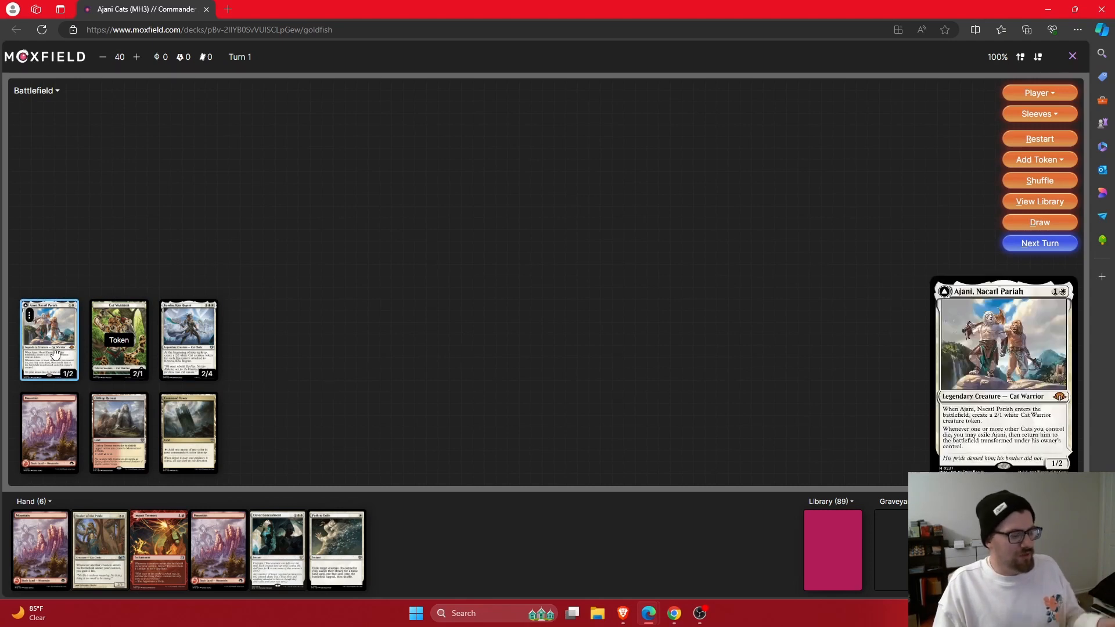
Swap the Cat token for a fresh one, draw, and put a Plains onto the land row, leaving 87 in the library
left_click_drag(49, 340, 737, 432)
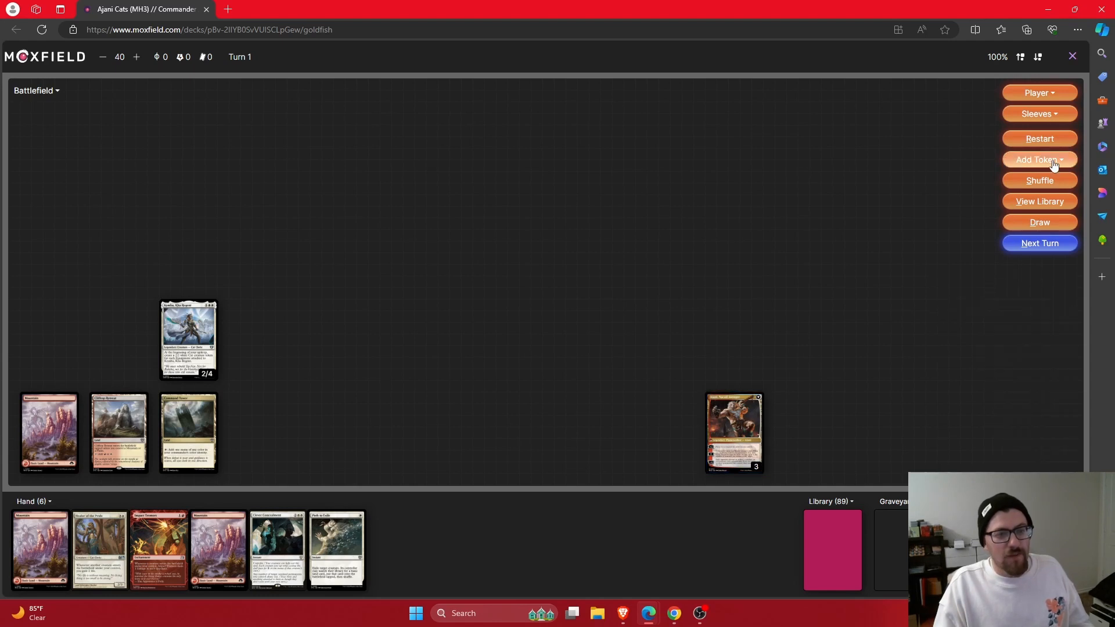
left_click(1039, 159)
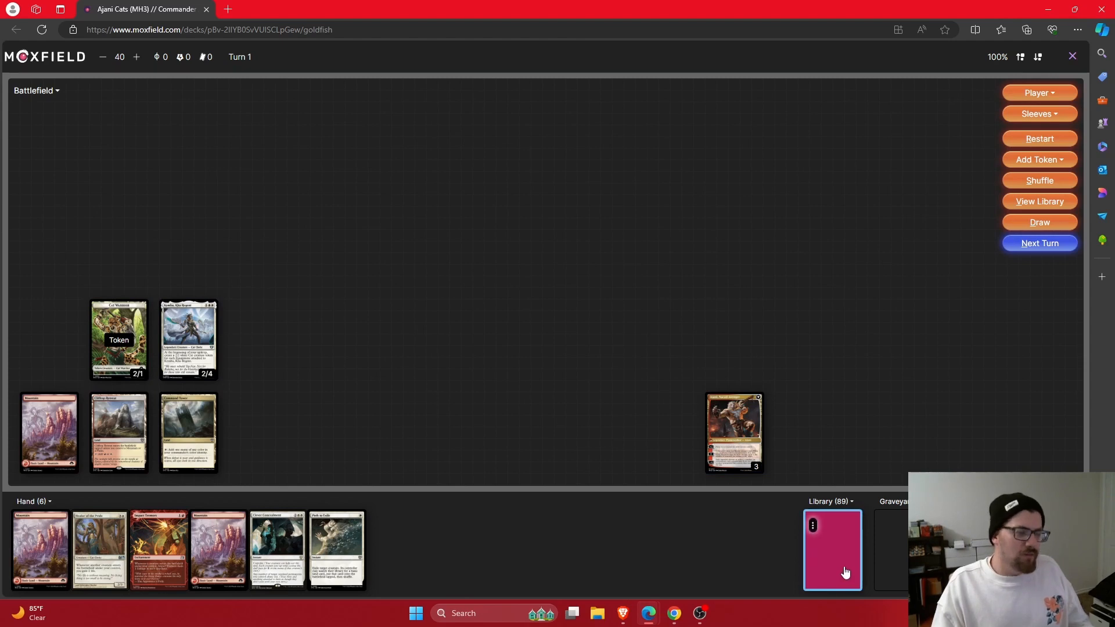
left_click(832, 550)
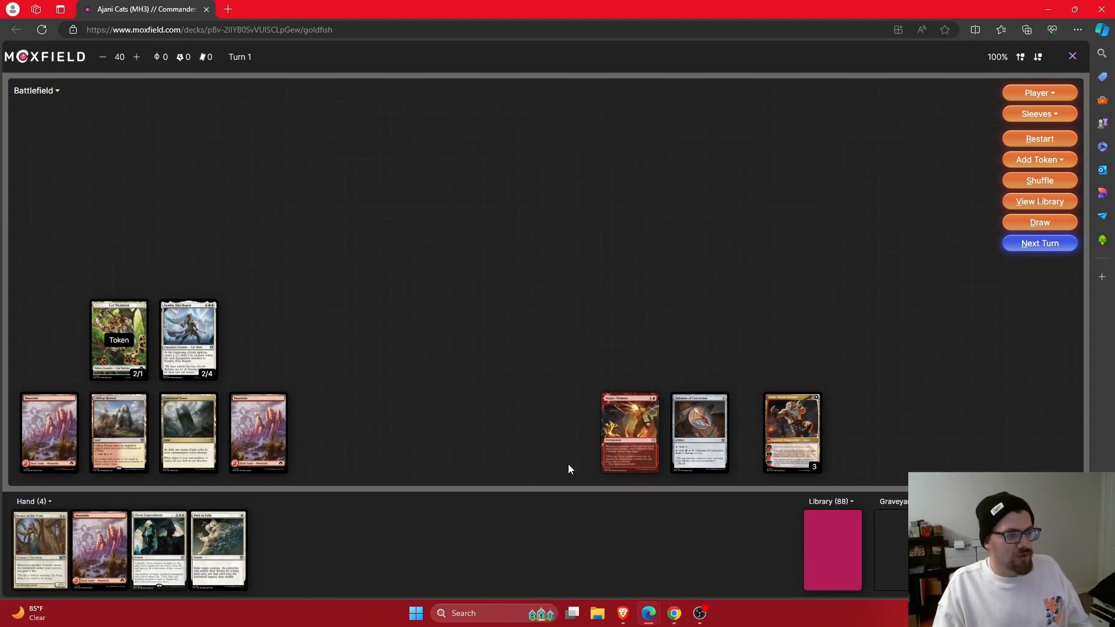
mouse_move(455, 543)
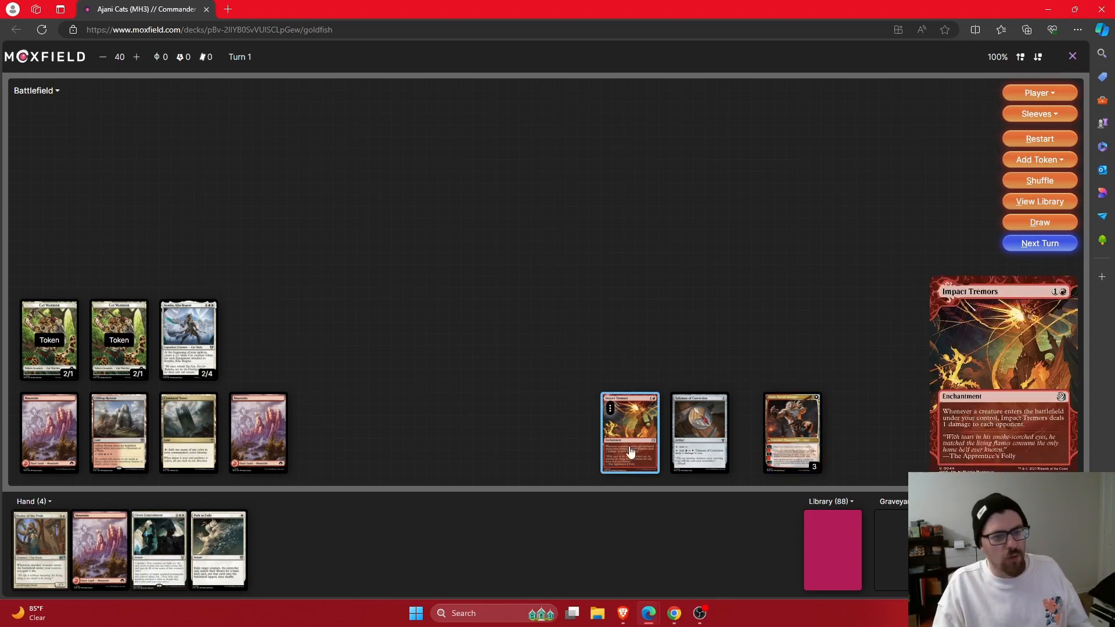
mouse_move(536, 366)
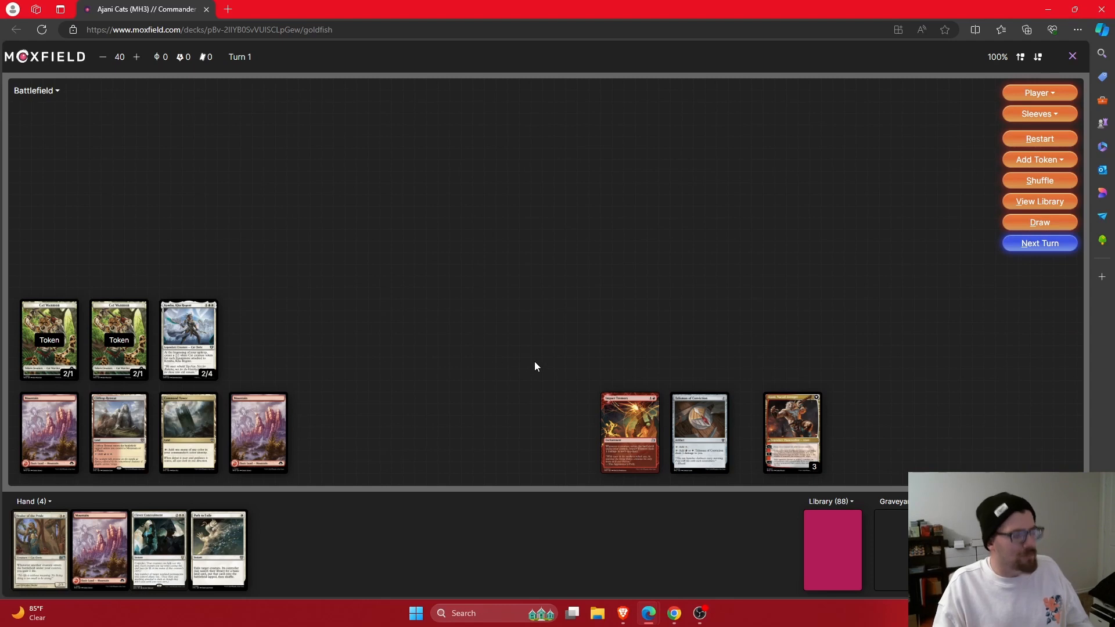
mouse_move(582, 353)
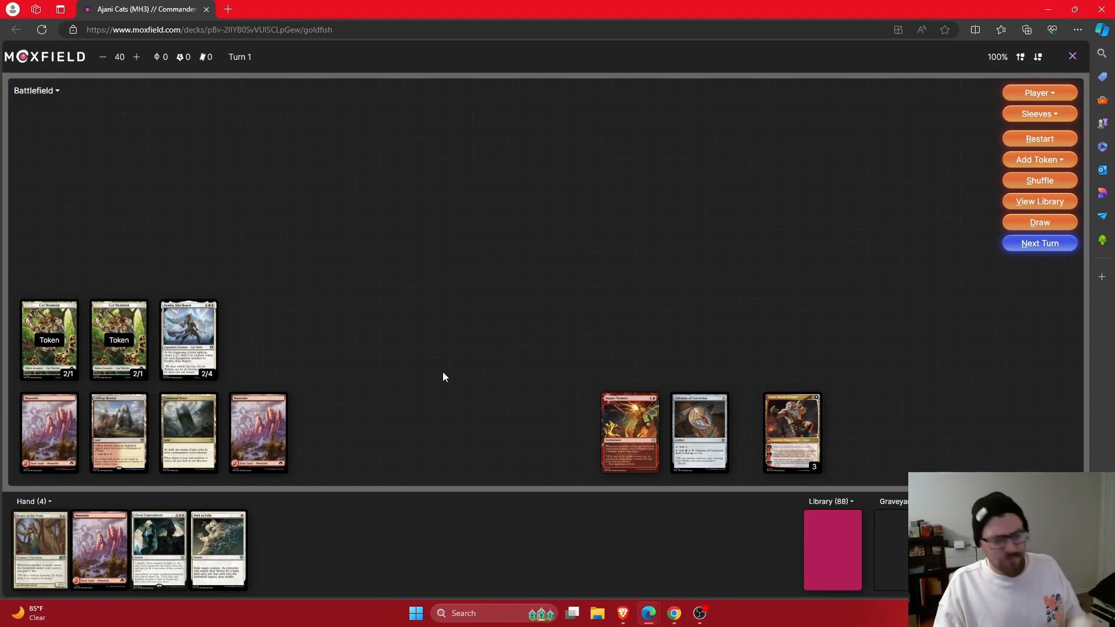
left_click(1038, 222)
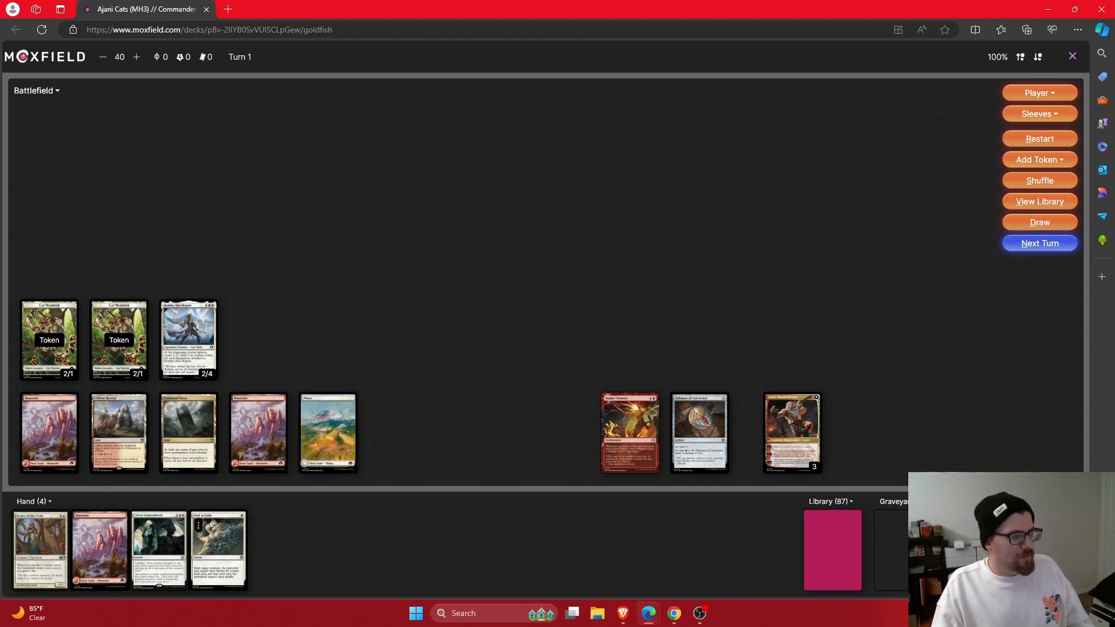
Play Healer of the Pride and a Mountain, and have Ajani make a cat token
left_click_drag(41, 547, 258, 339)
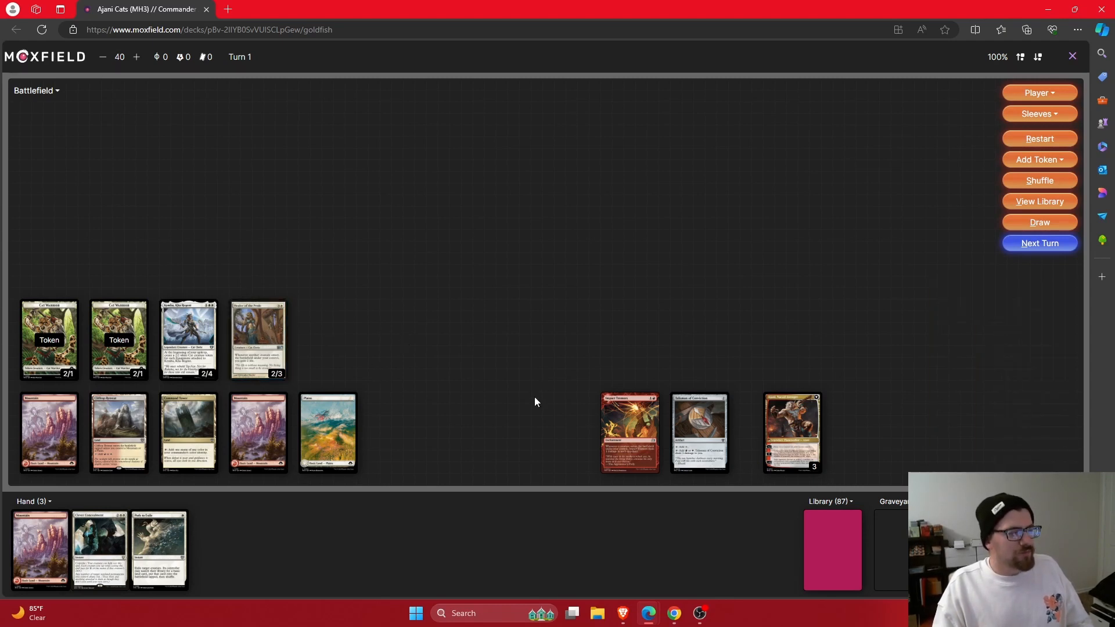
mouse_move(791, 432)
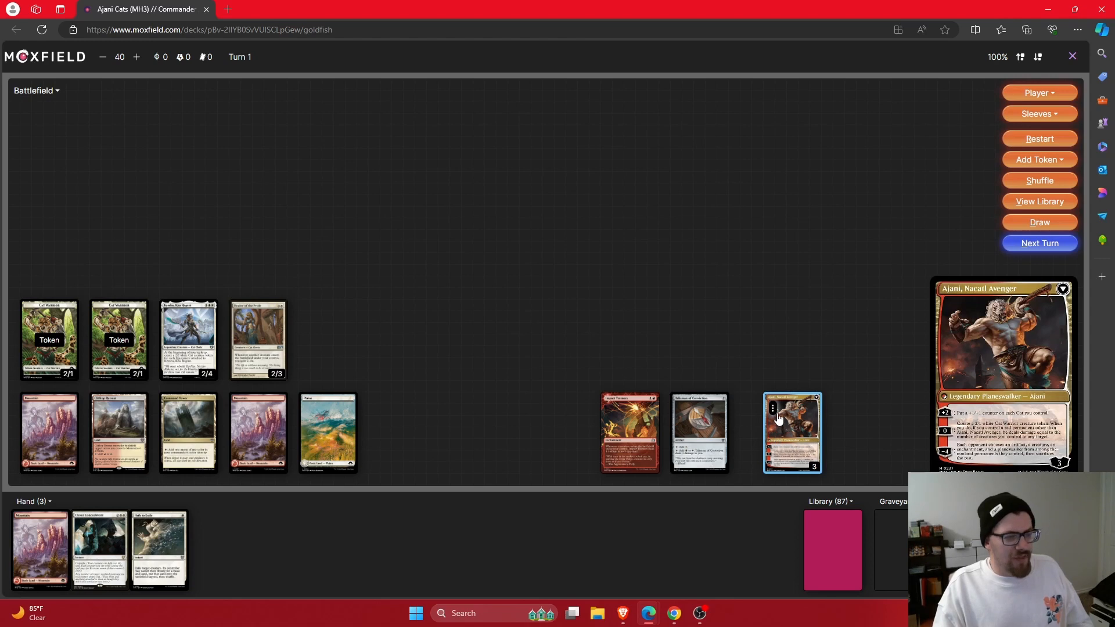
left_click(1038, 180)
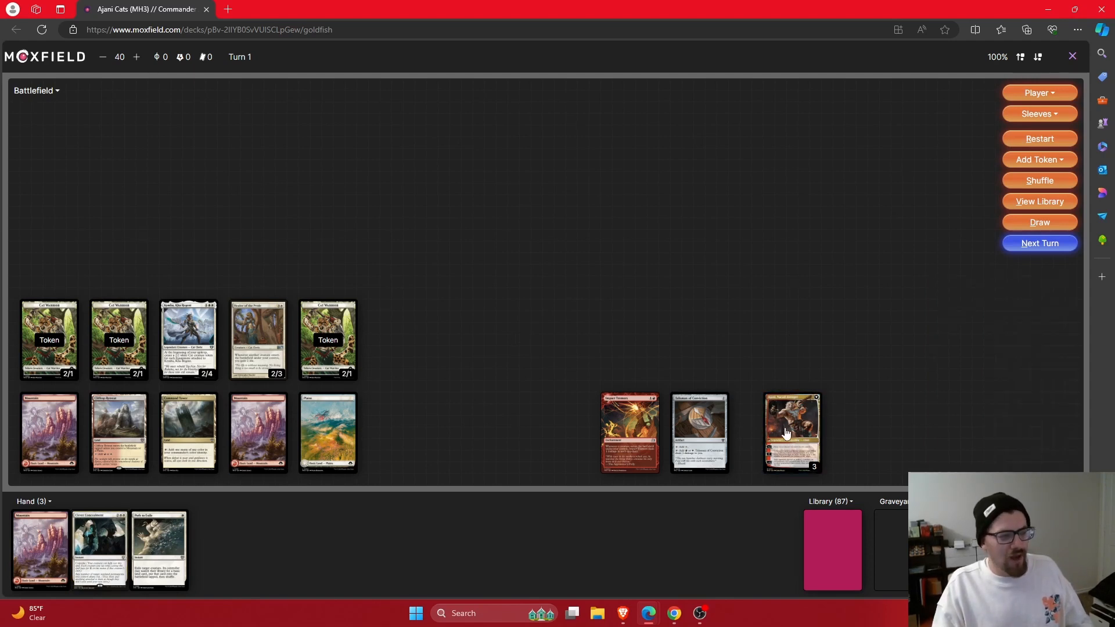
mouse_move(777, 297)
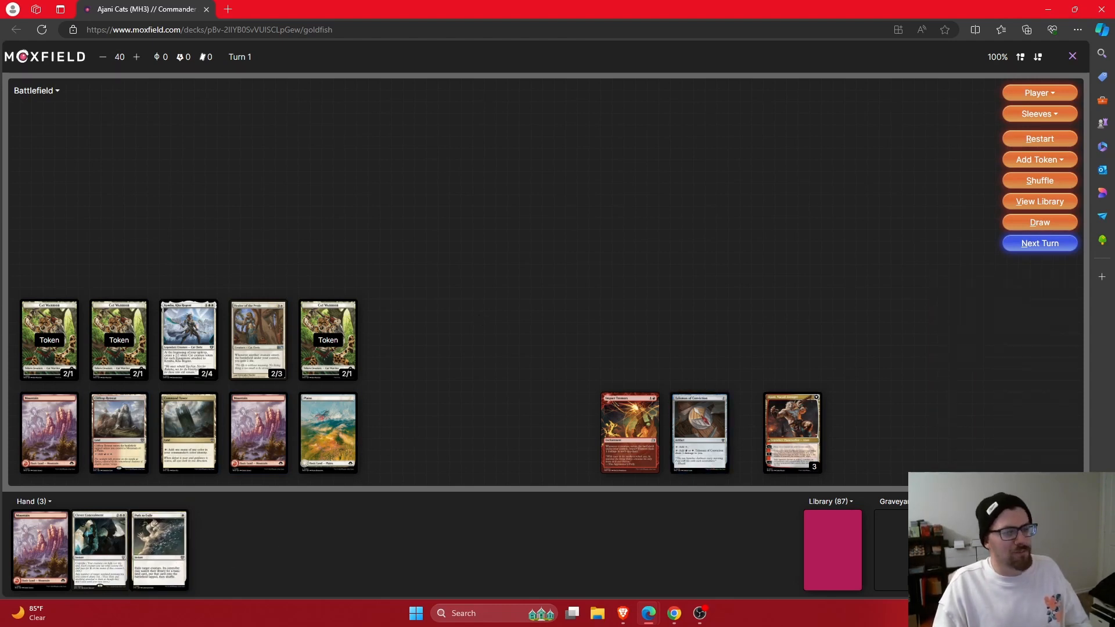
left_click(1038, 222)
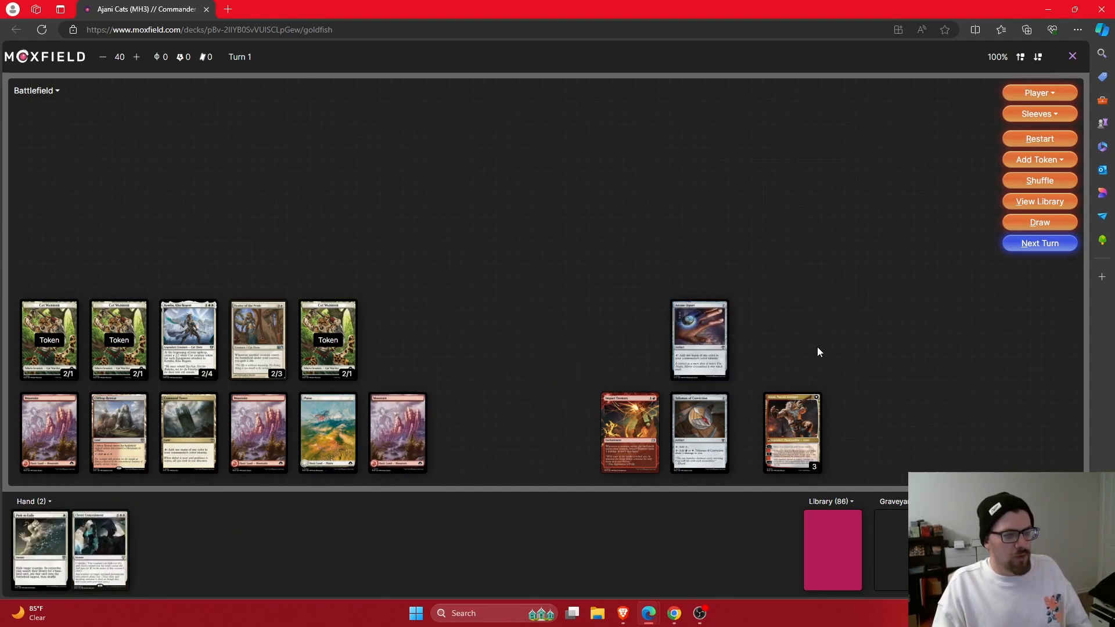
right_click(791, 432)
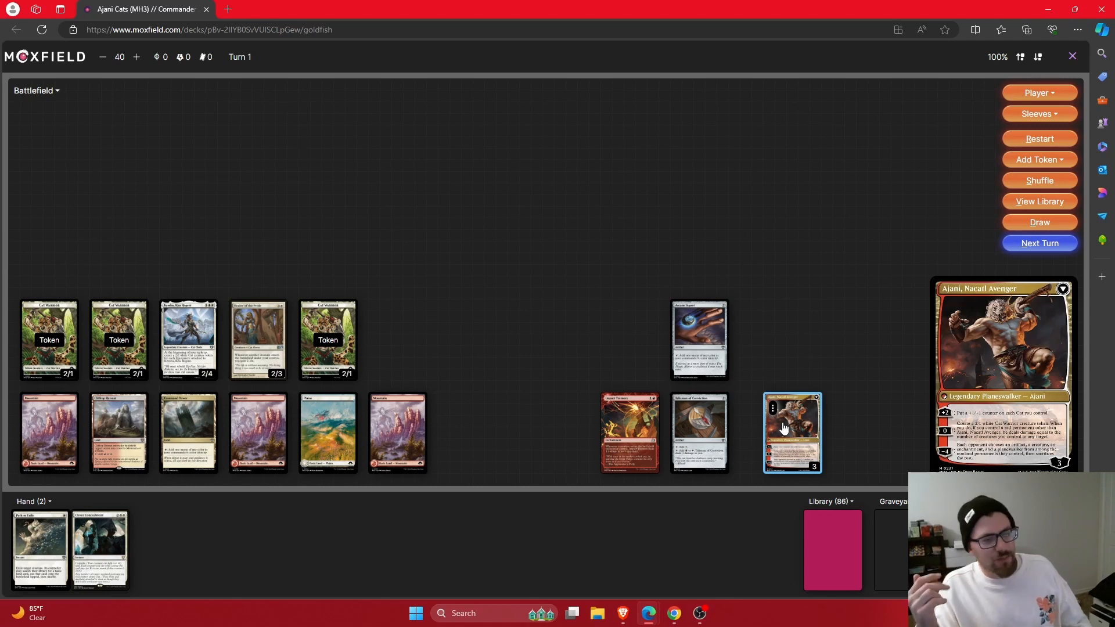
mouse_move(784, 424)
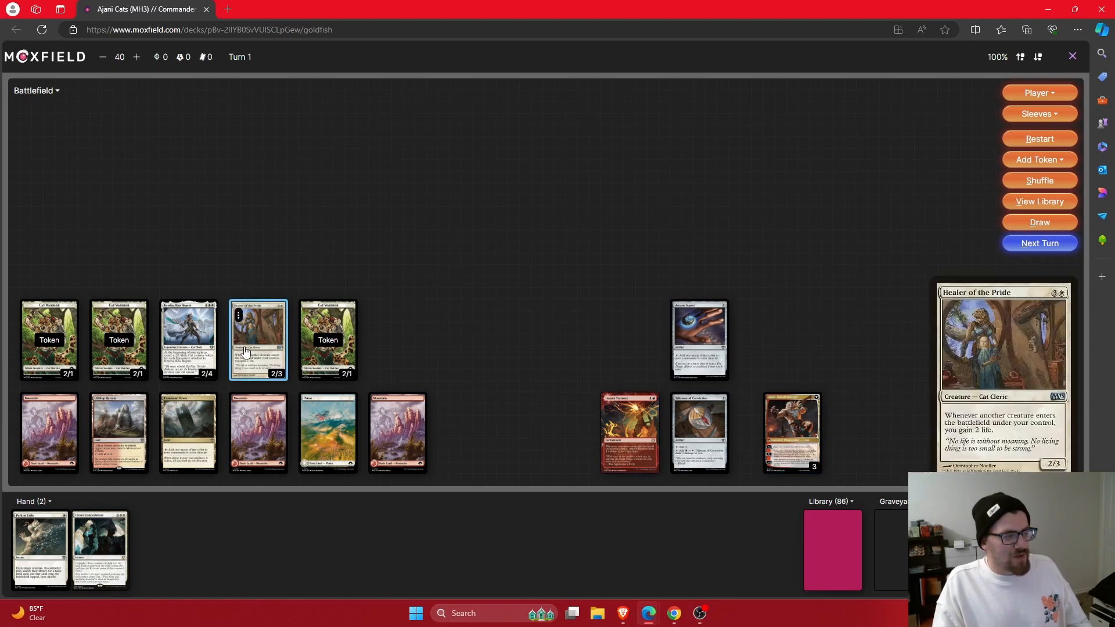
Add another 2/1 Cat token from the Add Token list beside Healer of the Pride
left_click(1038, 160)
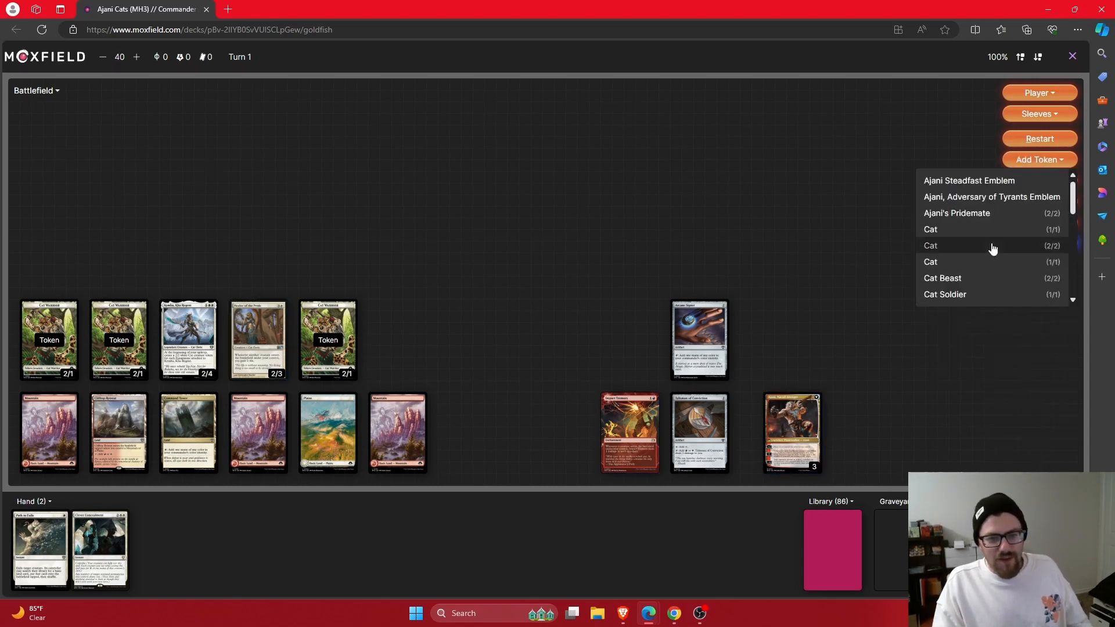
left_click(930, 245)
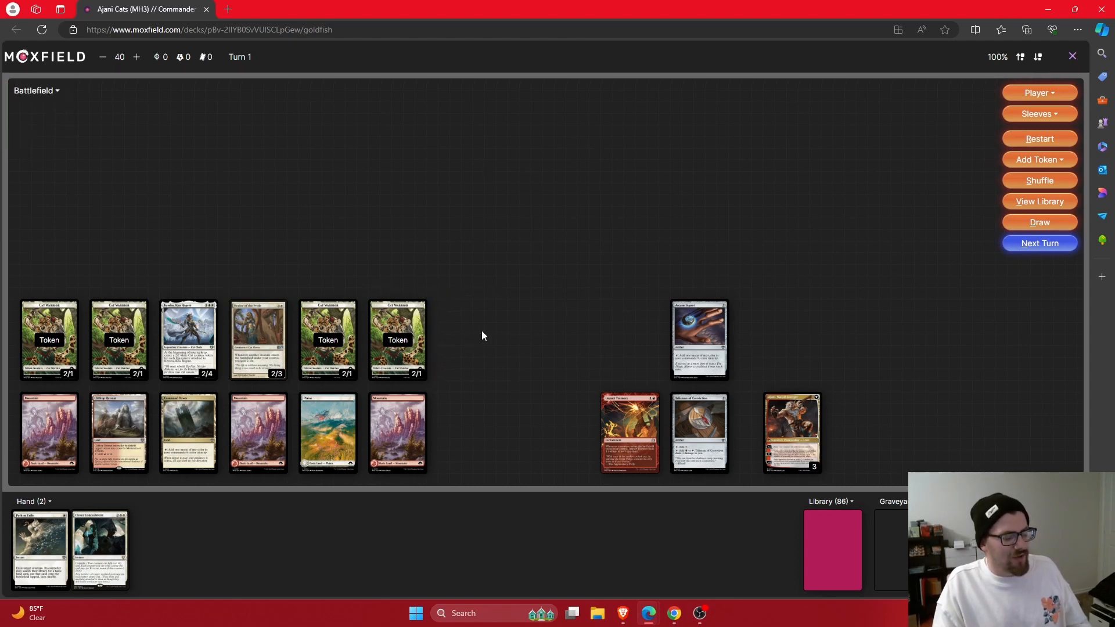
mouse_move(505, 419)
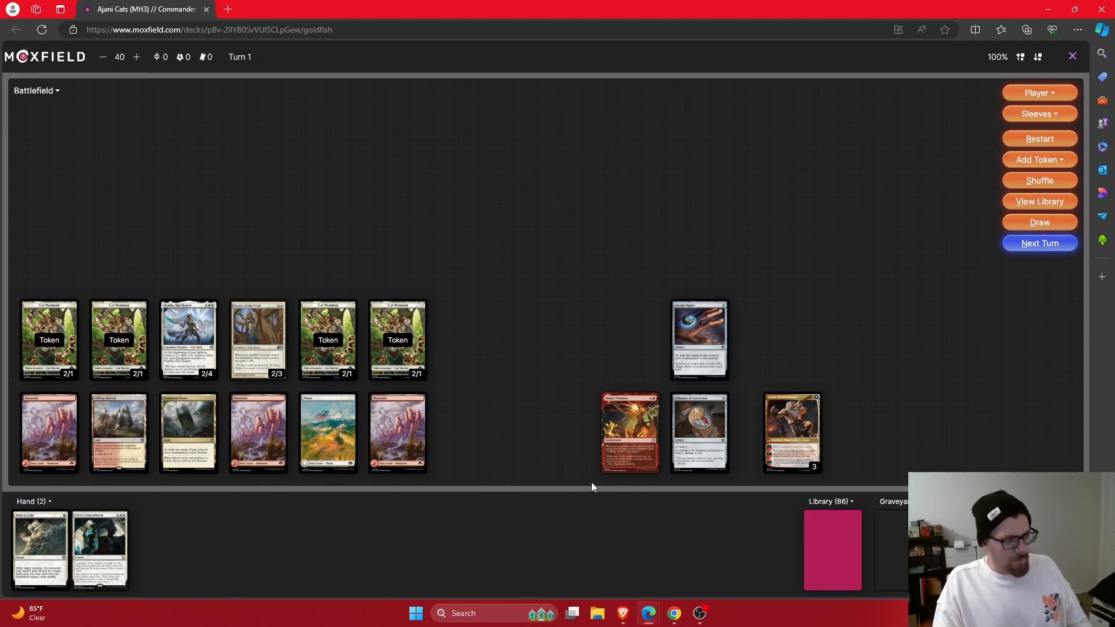
mouse_move(798, 317)
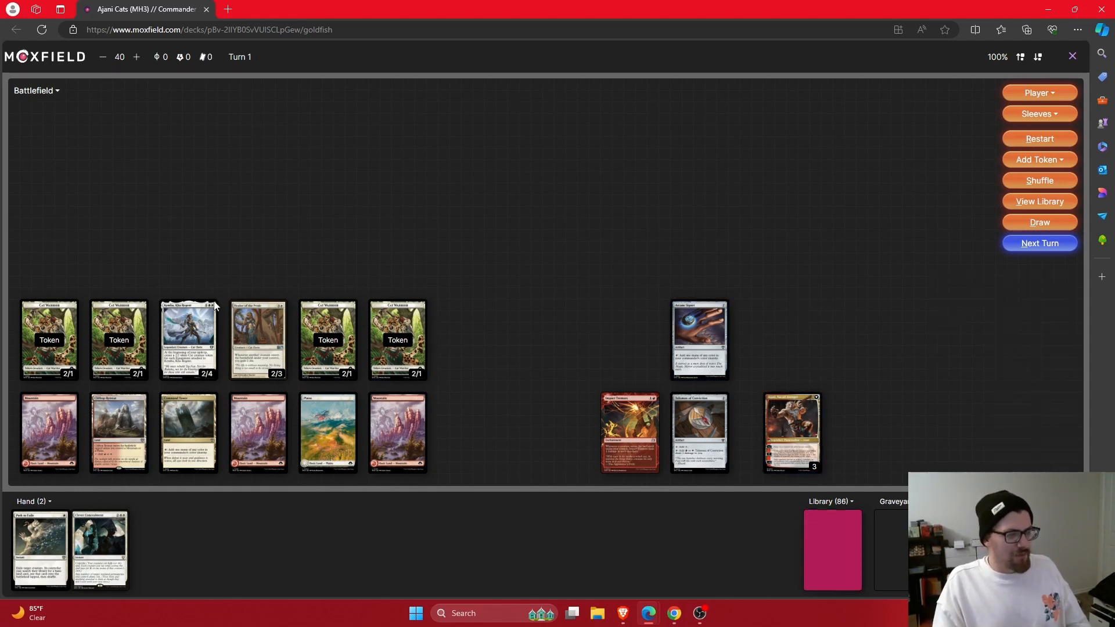
left_click(258, 339)
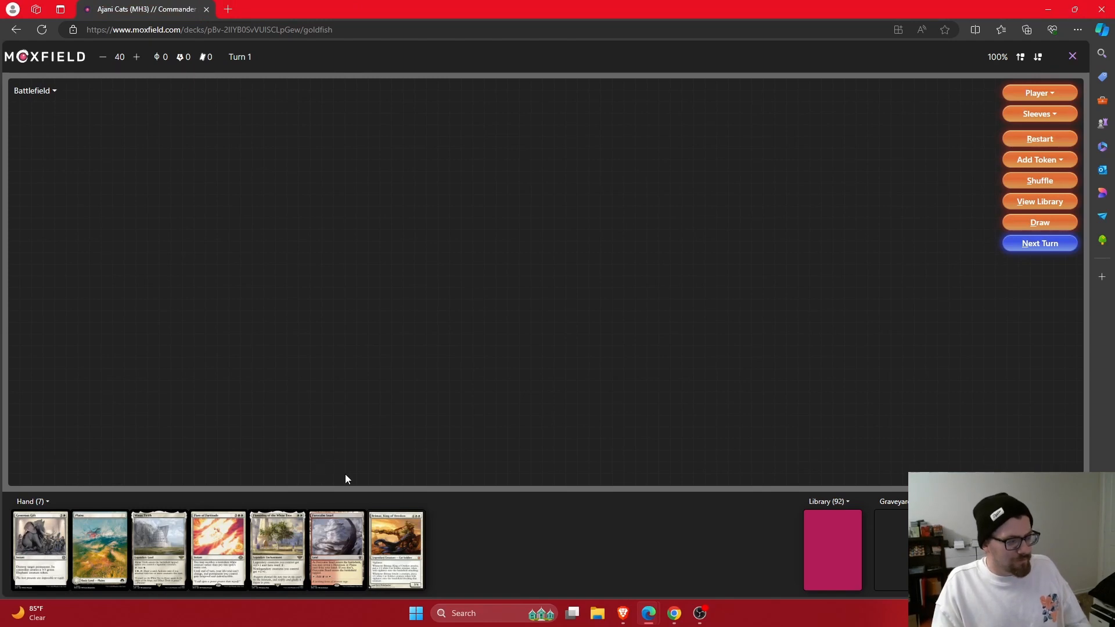
mouse_move(218, 550)
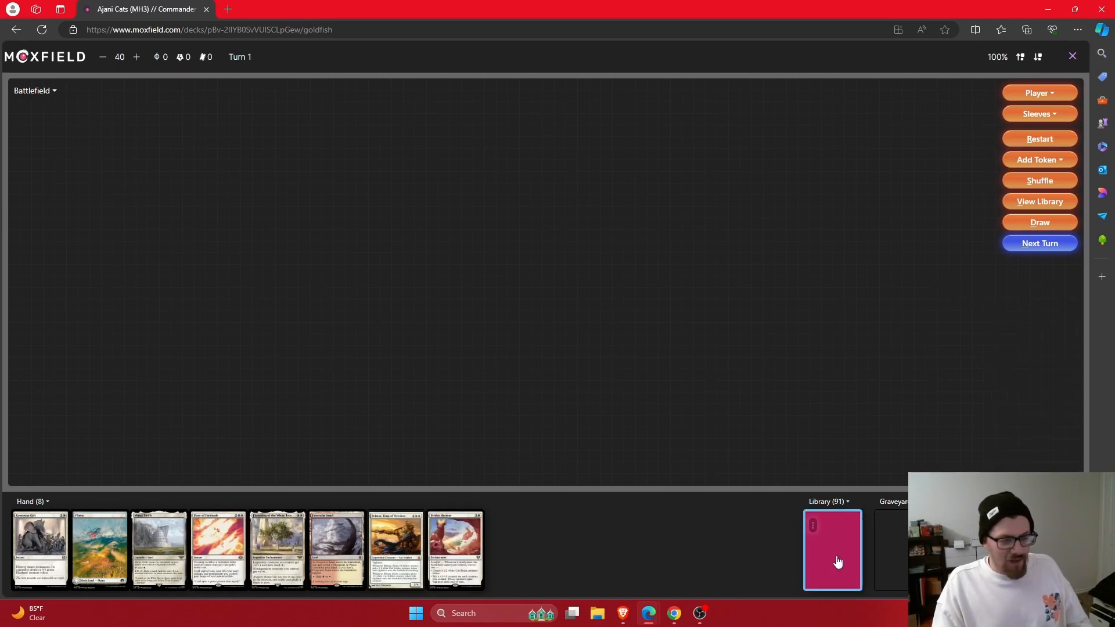
Put the 1/2 commander and a land into play, draw, and add a Plains beside them
left_click_drag(335, 550, 115, 428)
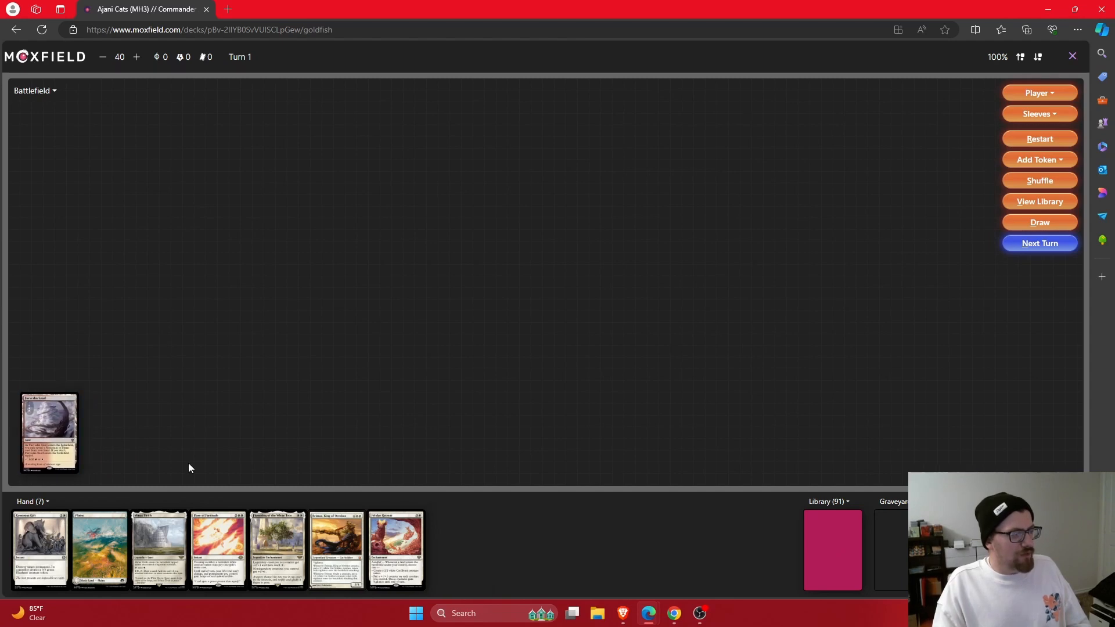
mouse_move(98, 548)
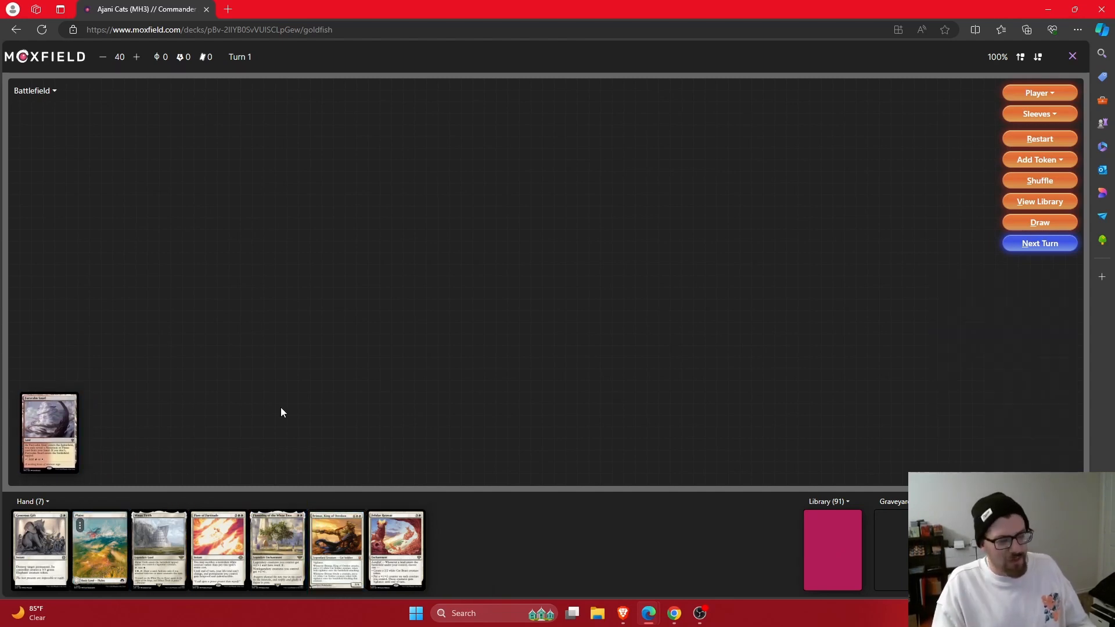
mouse_move(610, 578)
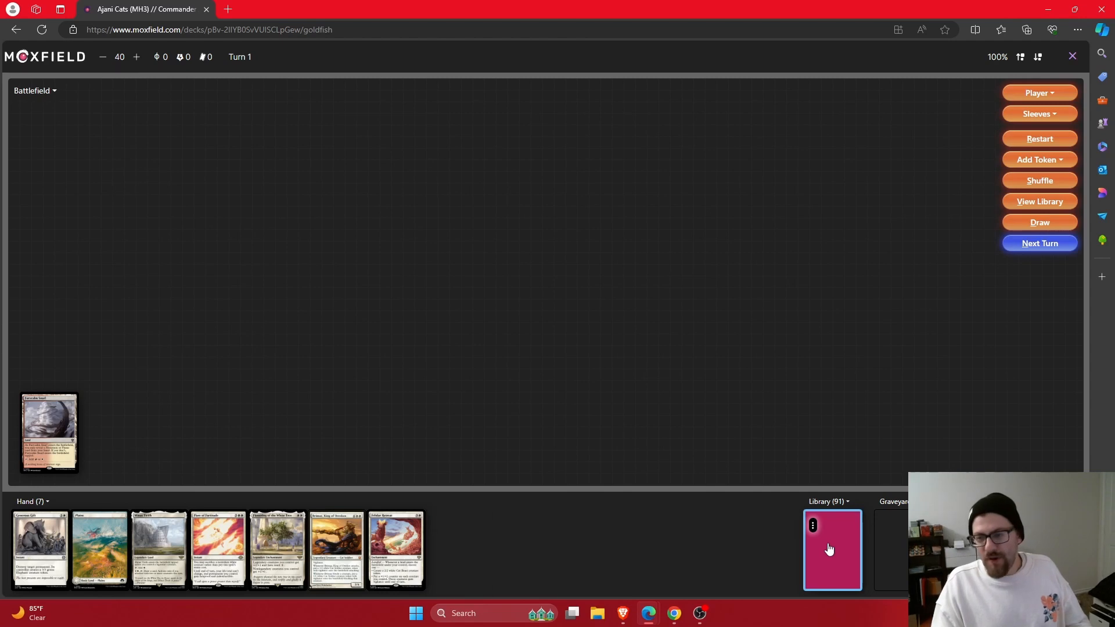
left_click(832, 550)
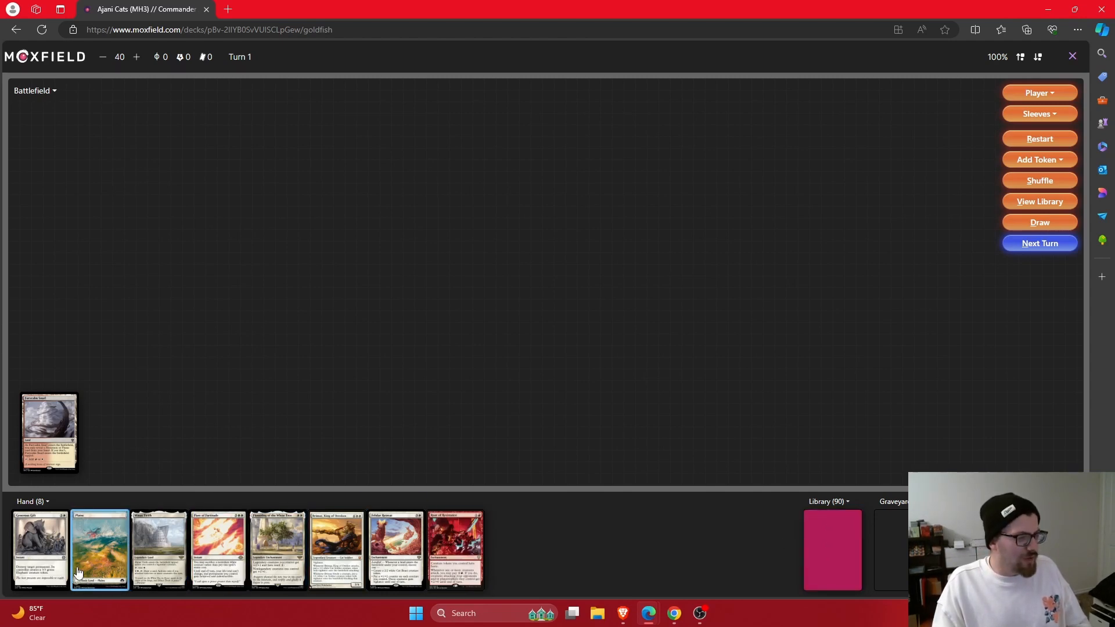
left_click_drag(100, 547, 118, 432)
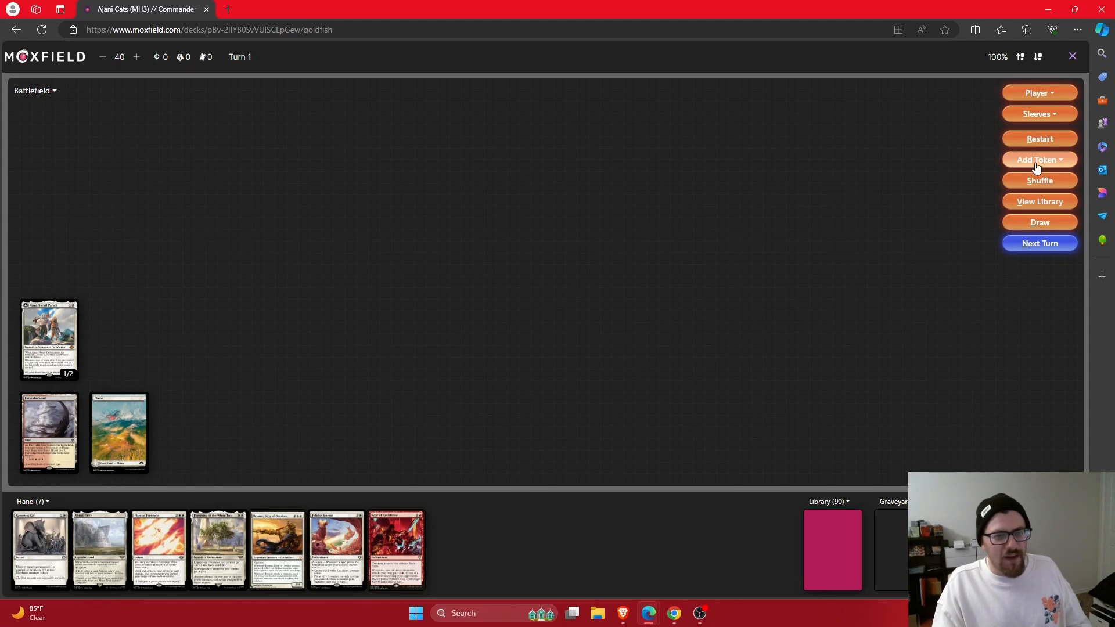
Add a 2/1 Cat Warrior token and draw a card, leaving 89 in the library
left_click(1038, 159)
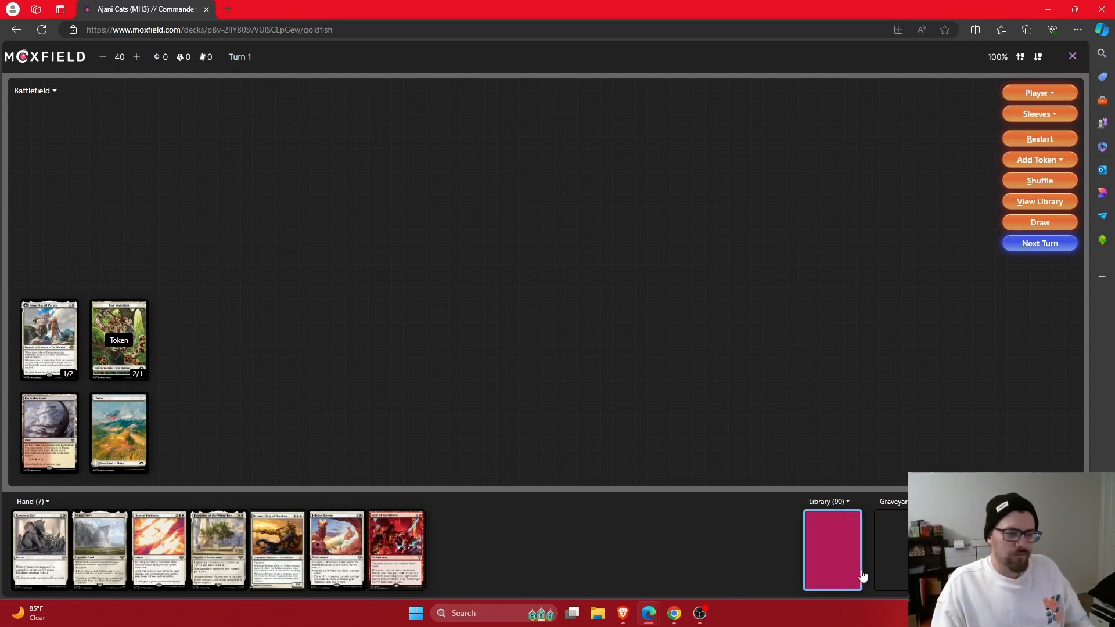
left_click(1039, 222)
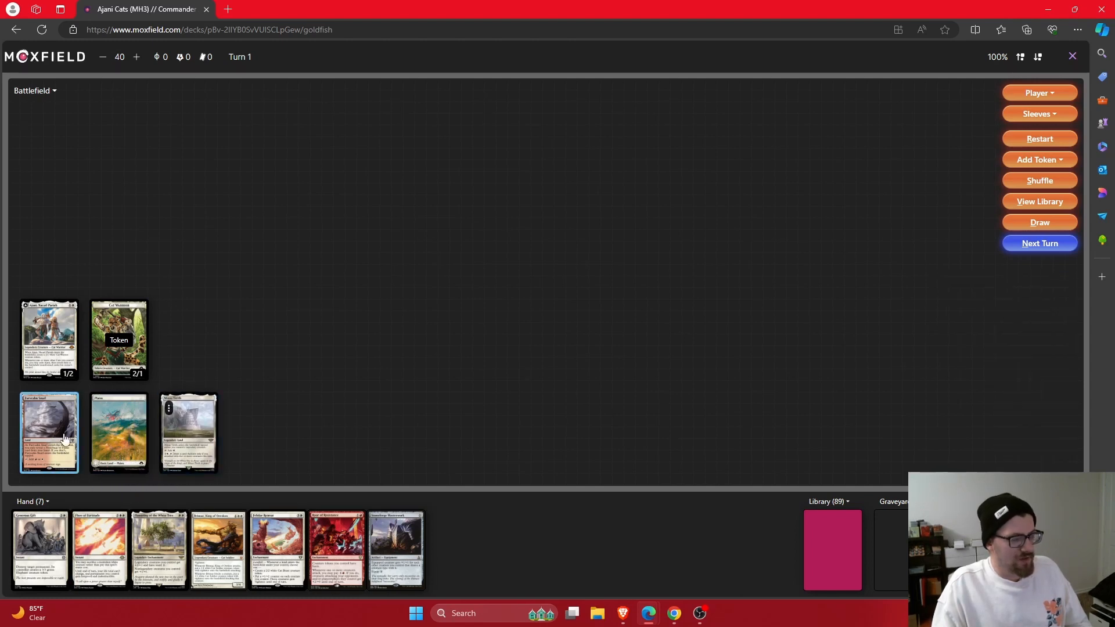
mouse_move(49, 432)
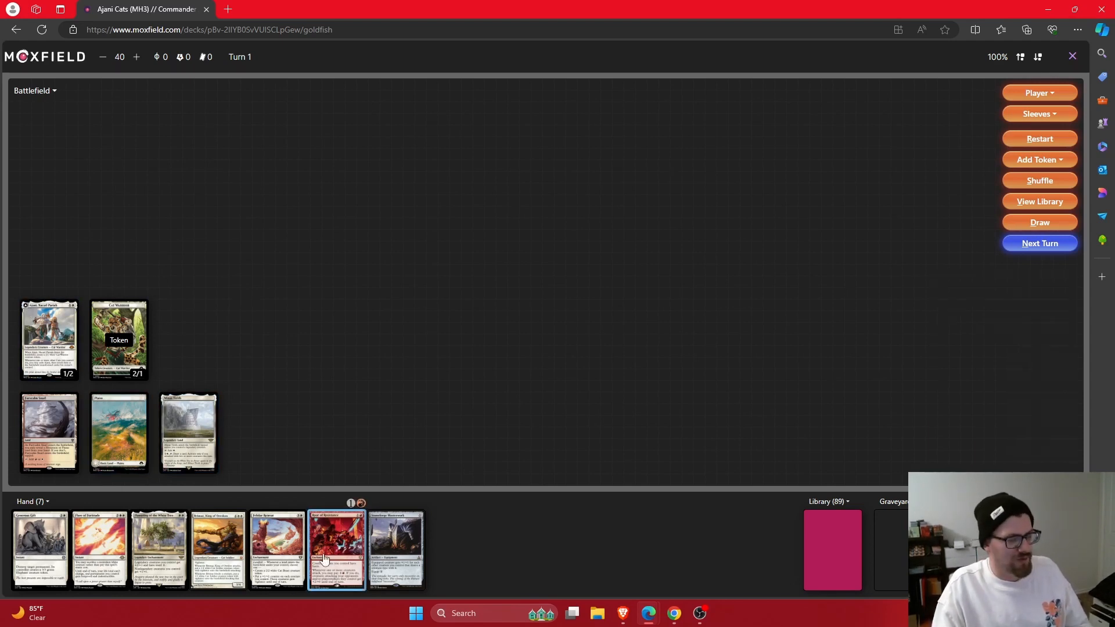
mouse_move(218, 547)
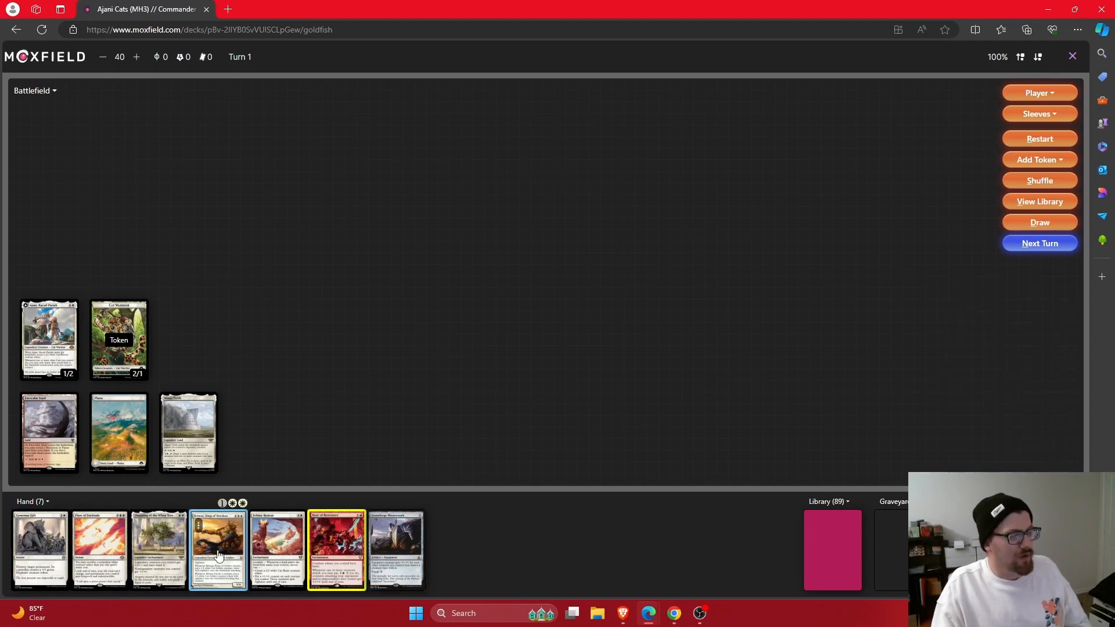
mouse_move(217, 550)
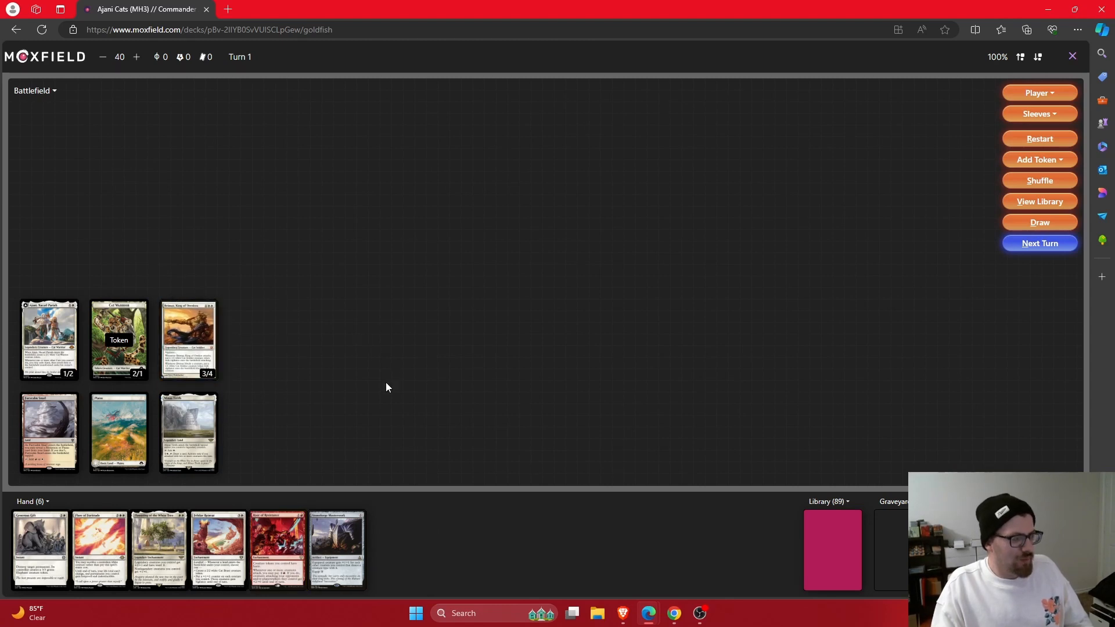
mouse_move(119, 340)
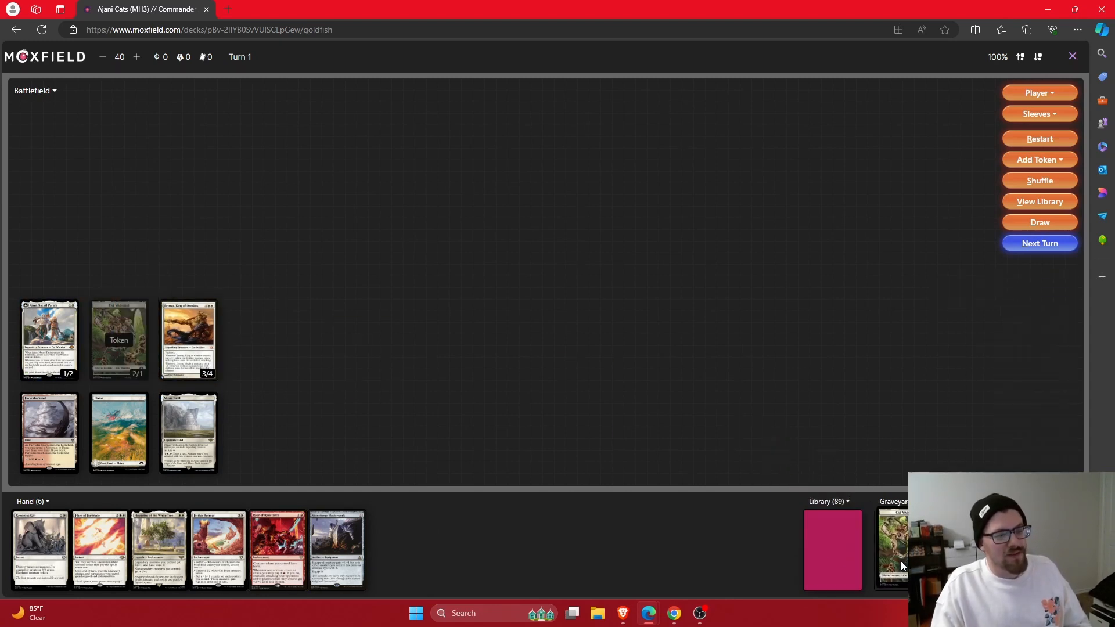
Put a fourth land and the 3/4 creature onto the turn-one battlefield from hand
left_click(48, 340)
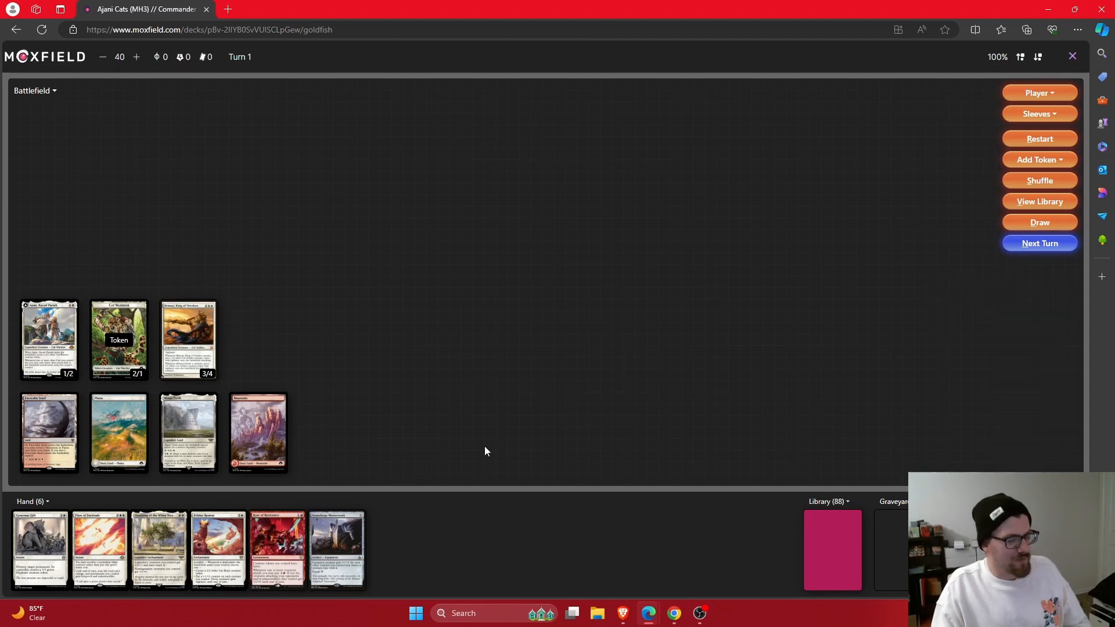
left_click(158, 547)
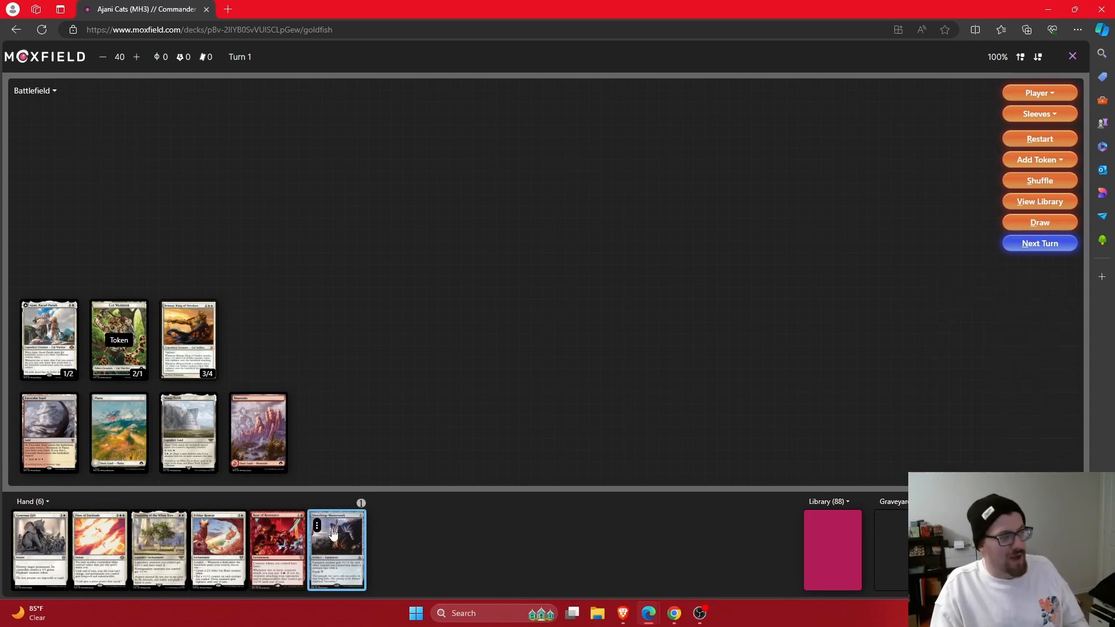
mouse_move(335, 547)
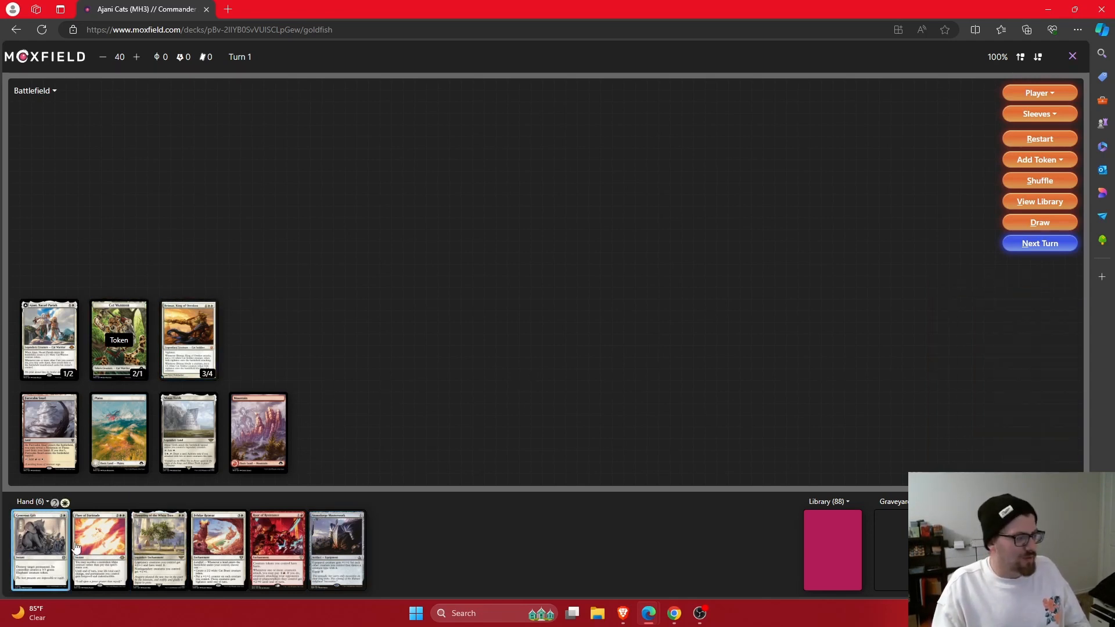
mouse_move(218, 547)
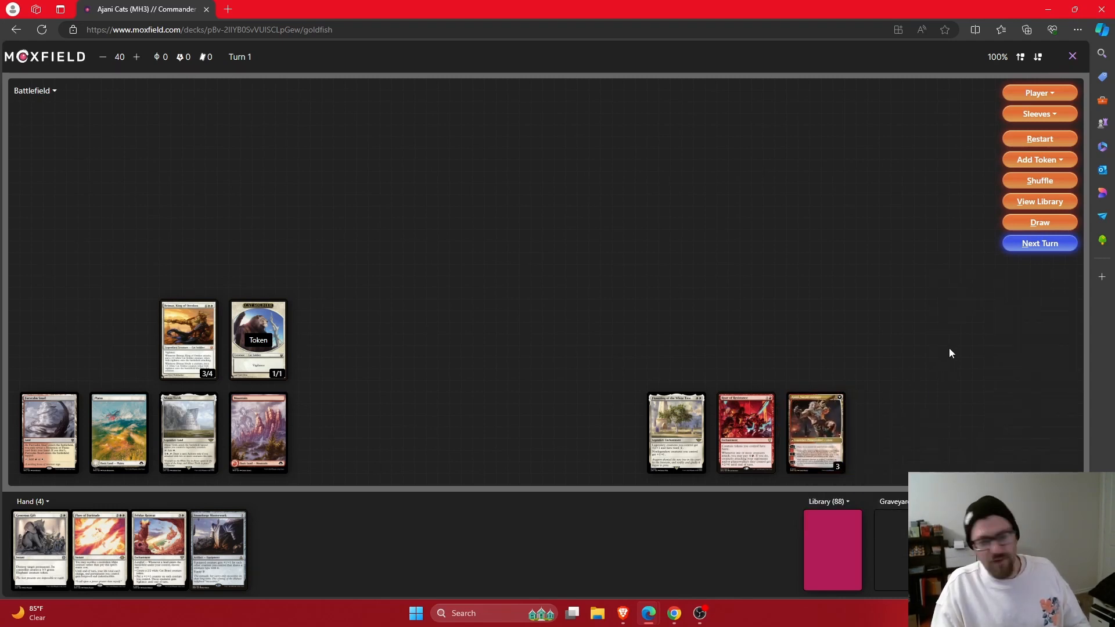
Create a 2/1 Cat Warrior token, draw a card and pick out the hand cards to play
left_click(1038, 159)
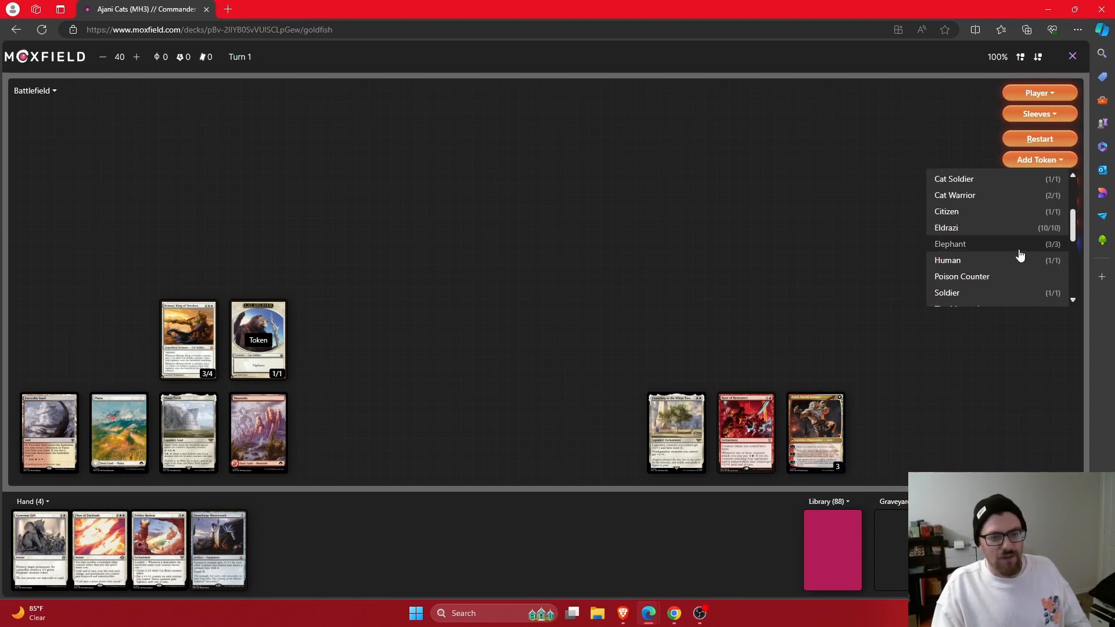
left_click(954, 195)
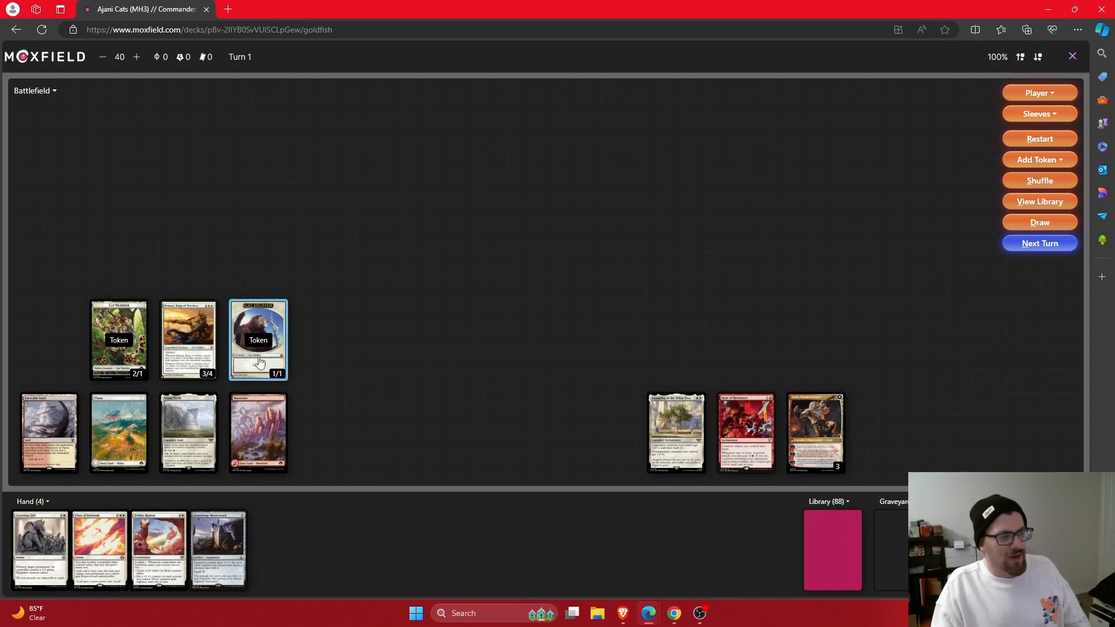
left_click(1038, 222)
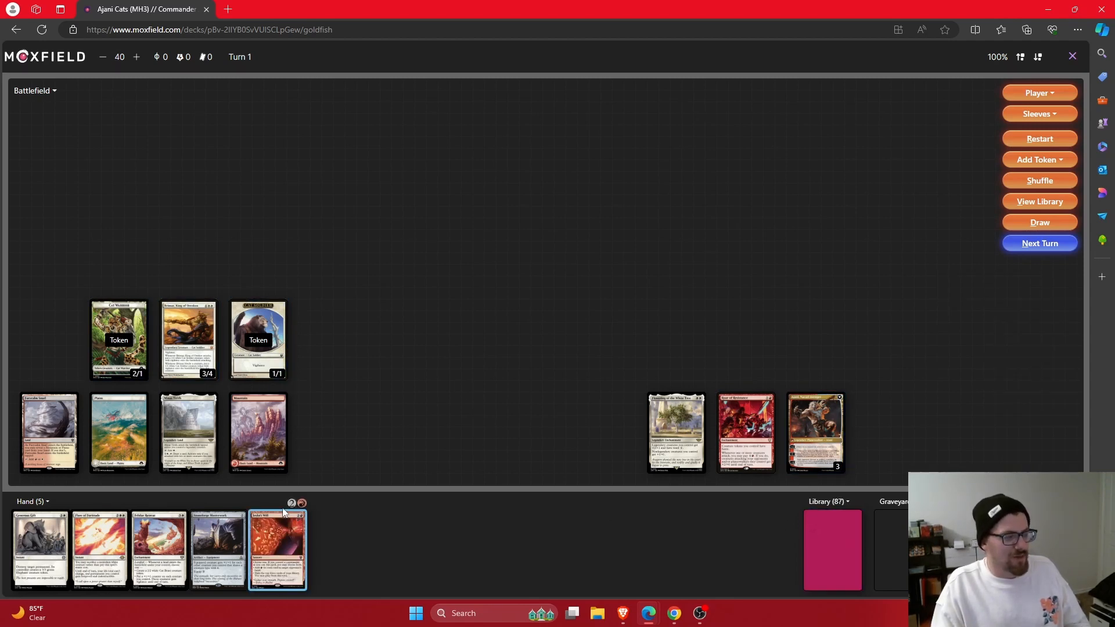
left_click(276, 547)
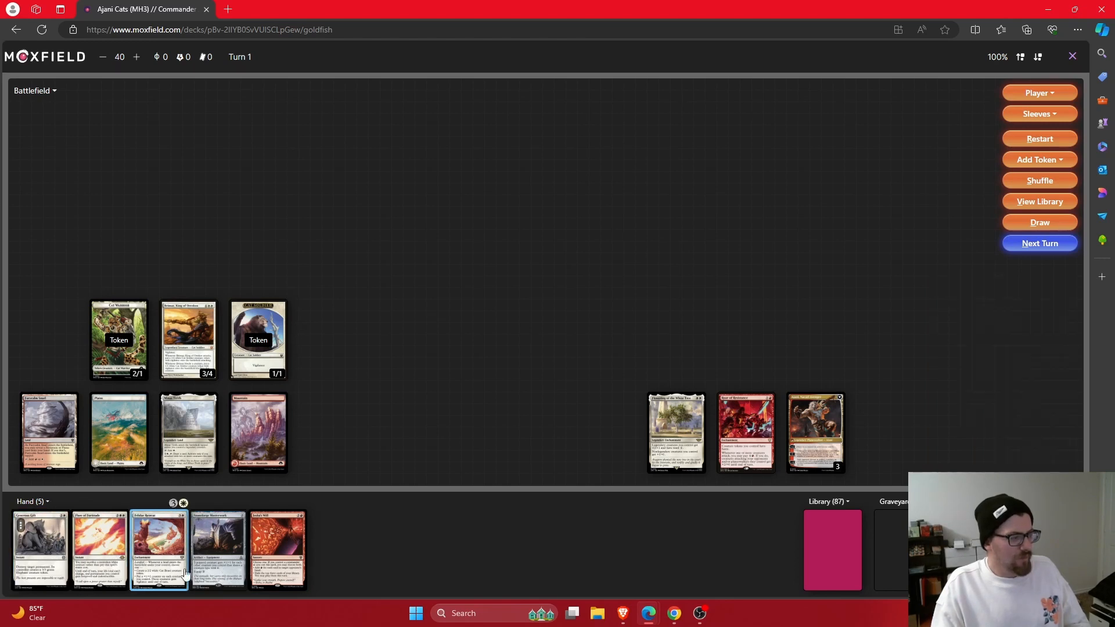
left_click(158, 547)
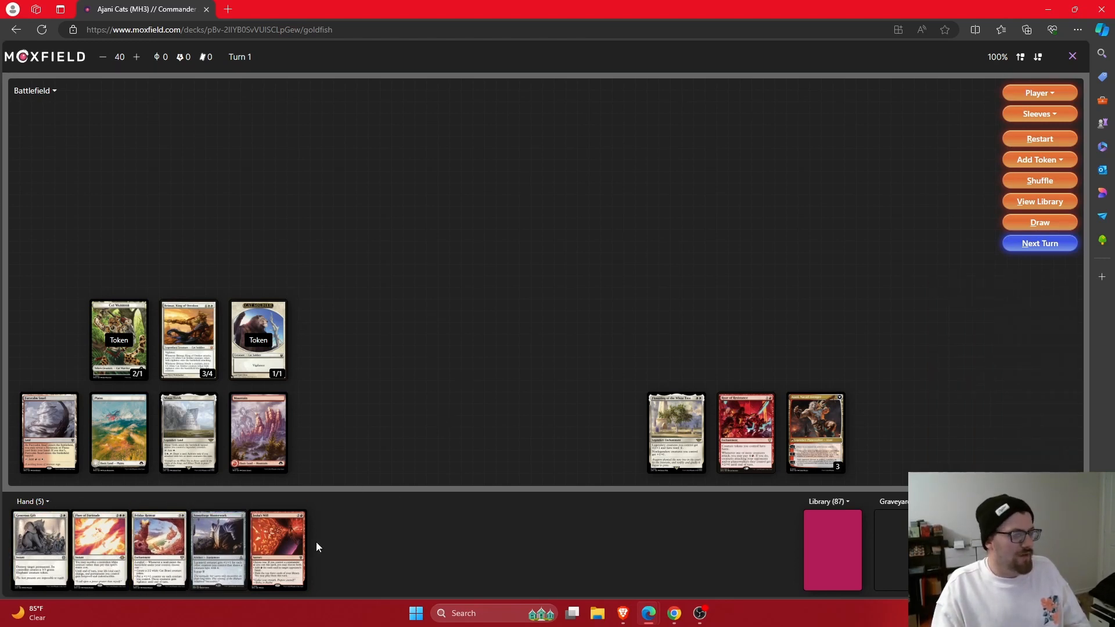
Cast the red spell to the graveyard, play a creature and add a second Cat Warrior token
left_click_drag(277, 547, 456, 281)
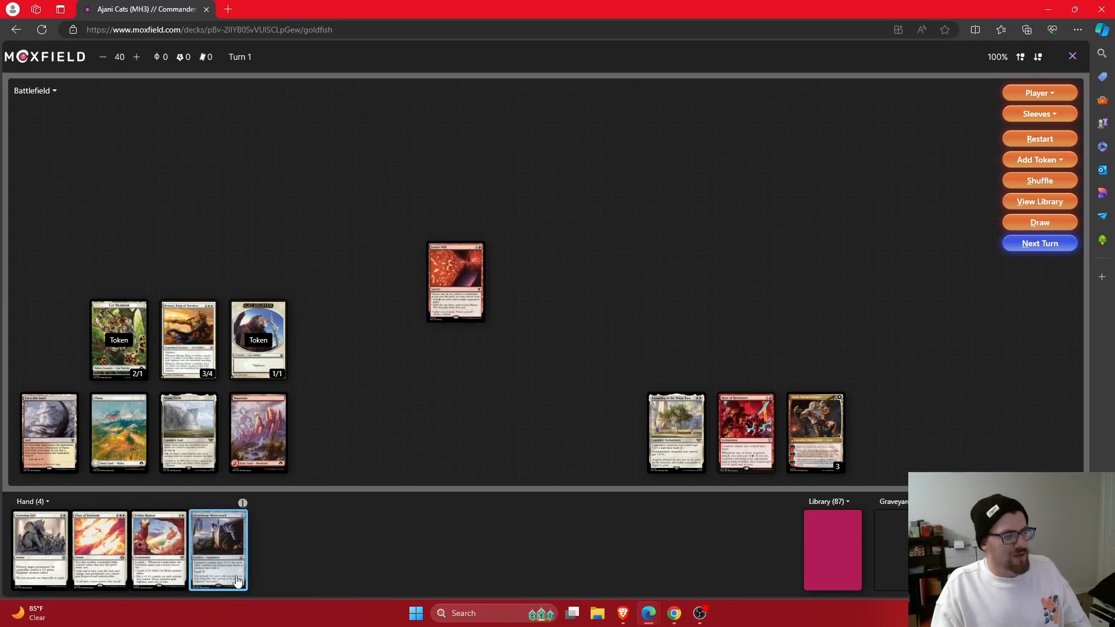
left_click_drag(218, 547, 195, 248)
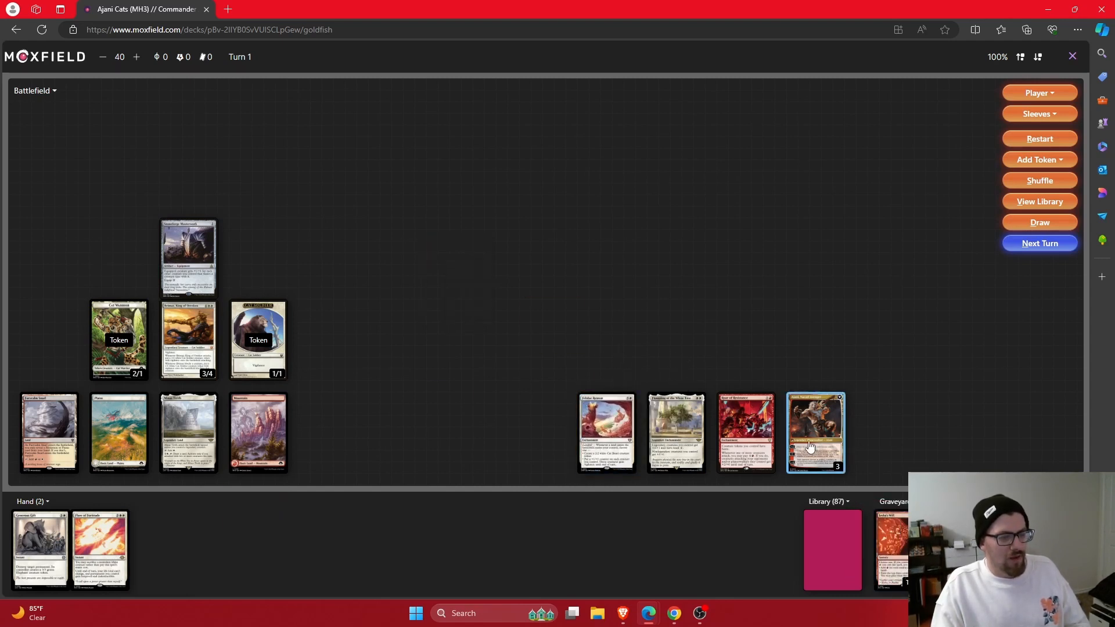
right_click(815, 432)
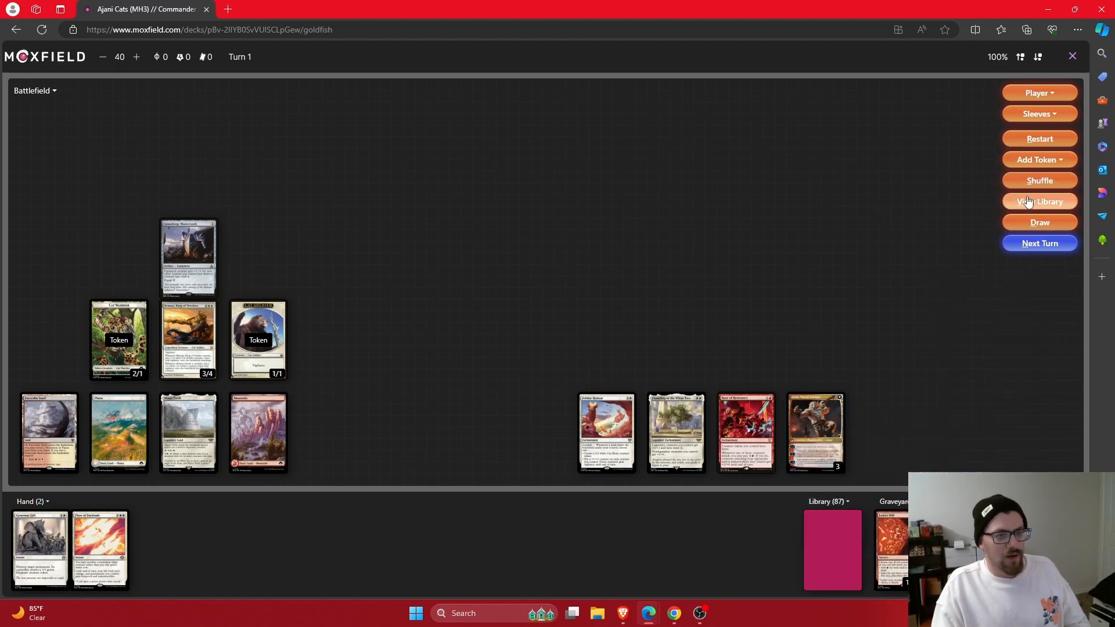
left_click_drag(118, 339, 38, 118)
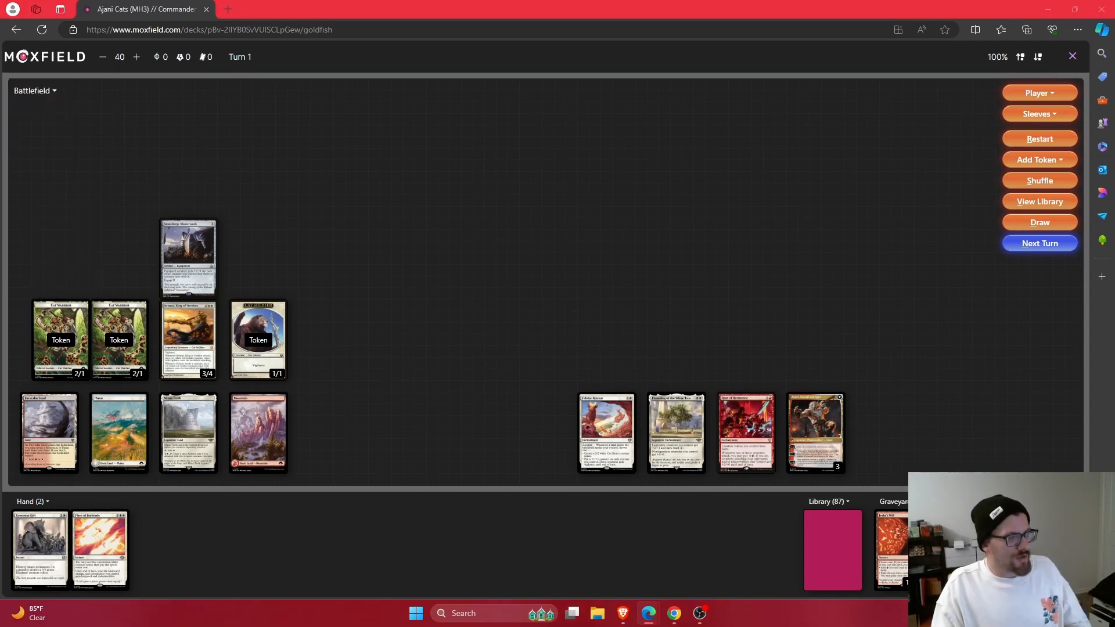
Create a second 1/1 vigilance Cat Soldier token and place it beside Brimaz
left_click(49, 339)
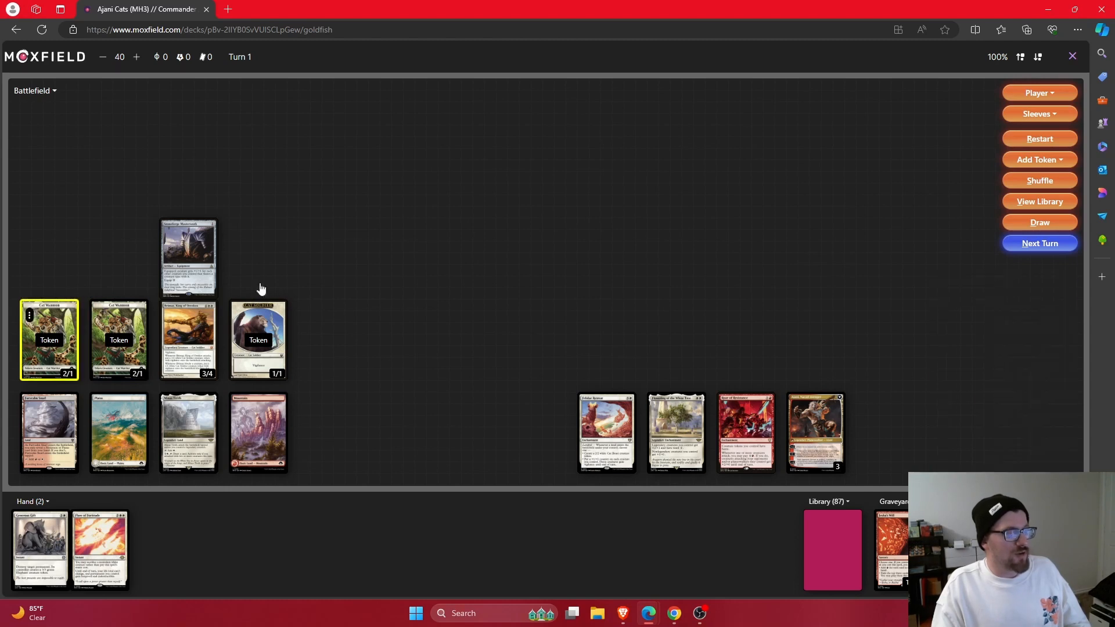
left_click(119, 341)
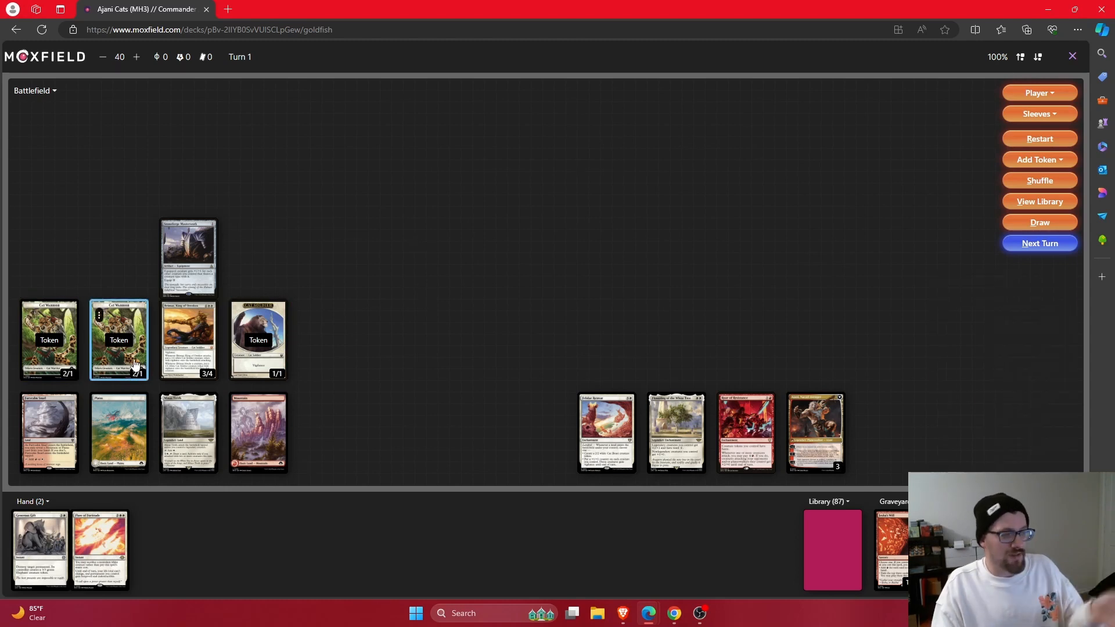
mouse_move(676, 432)
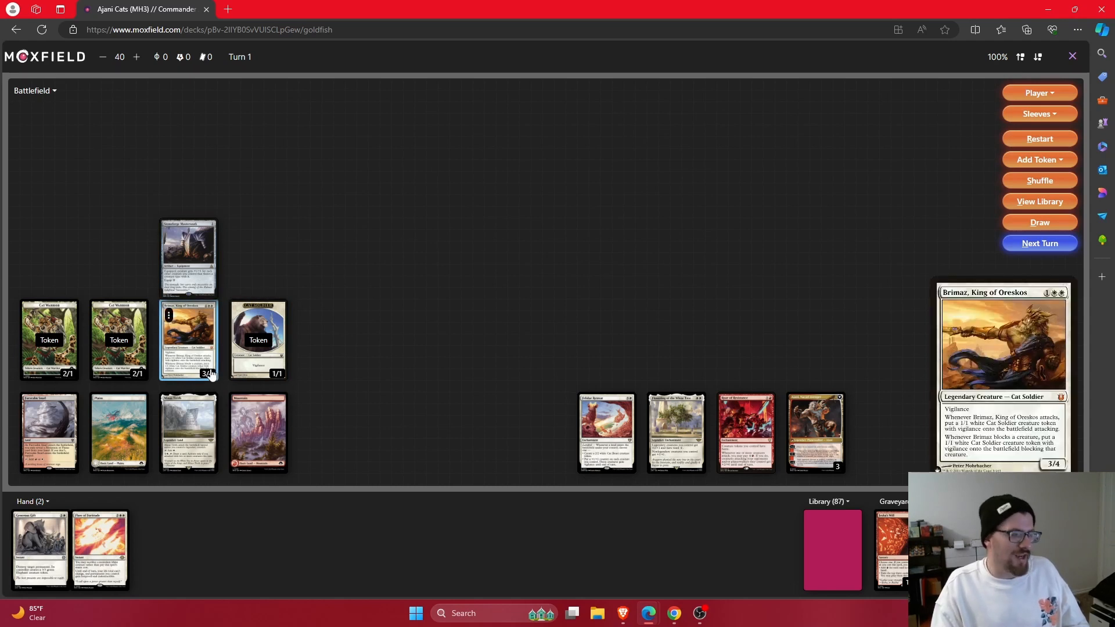
left_click(1038, 159)
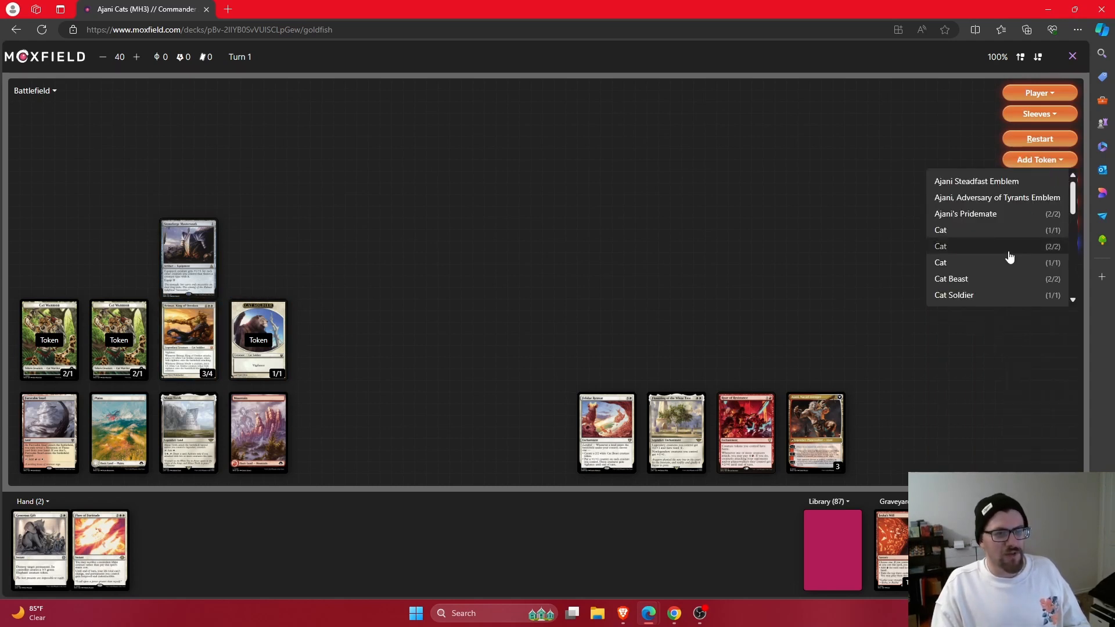
left_click(940, 246)
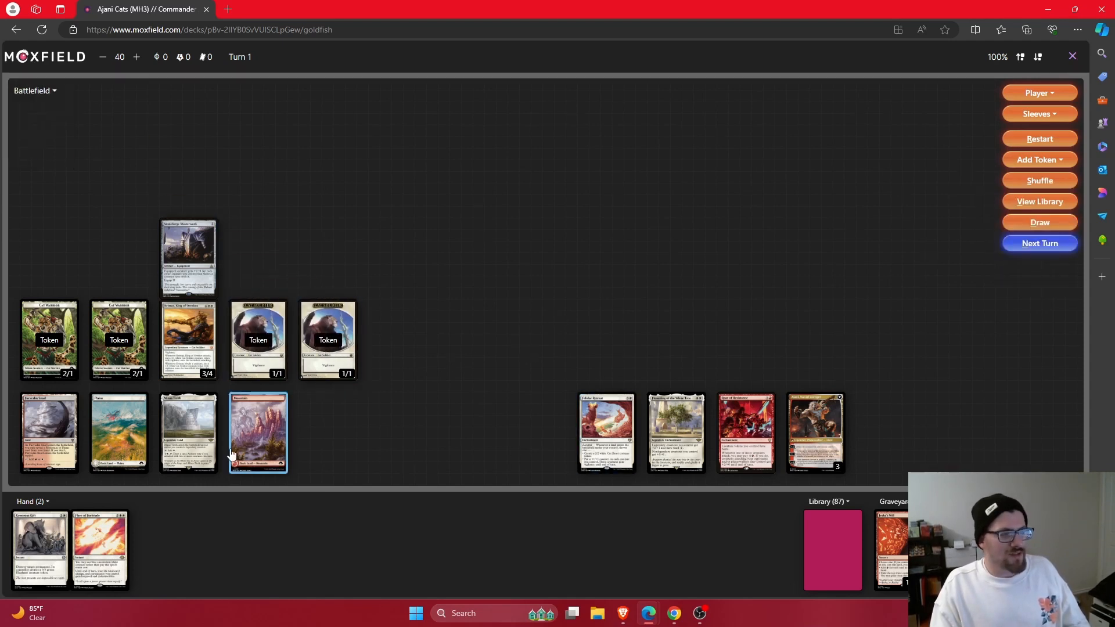
mouse_move(102, 550)
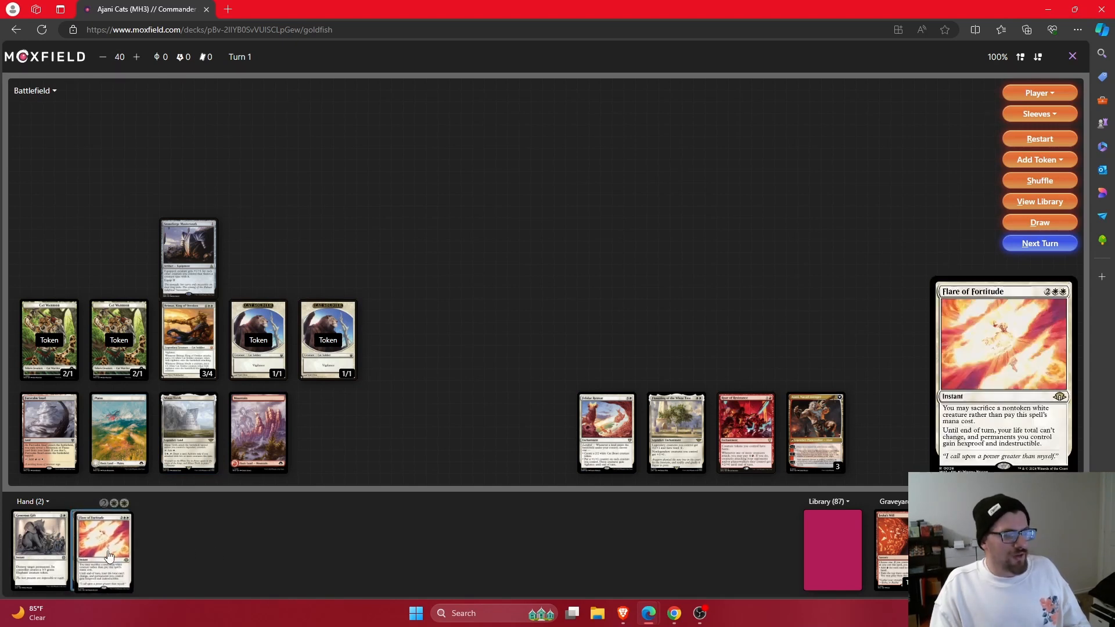
mouse_move(80, 390)
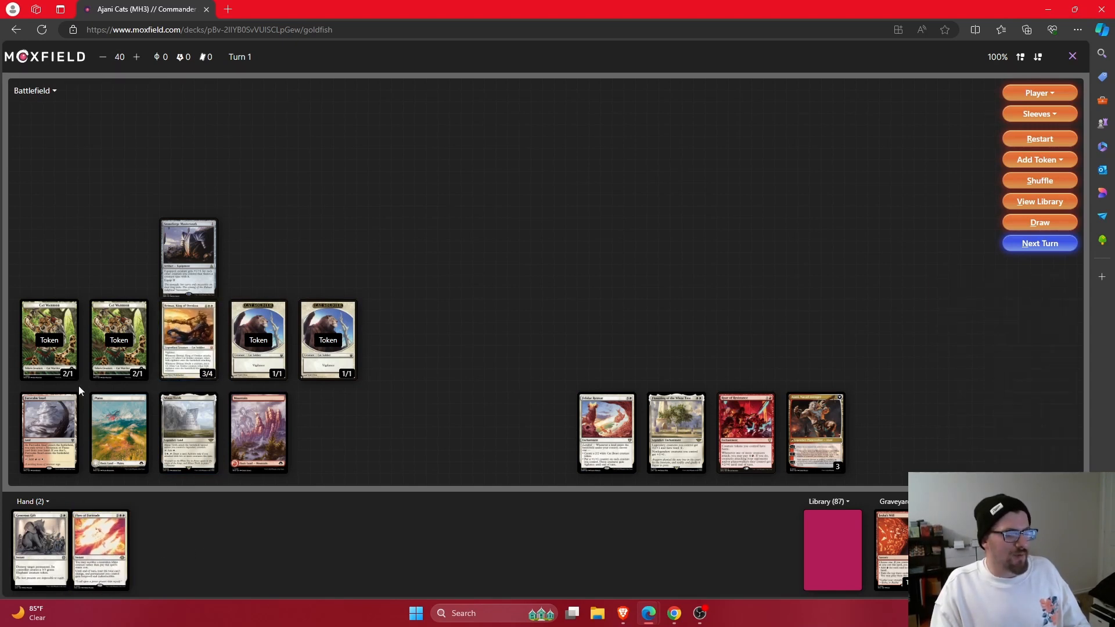
mouse_move(98, 547)
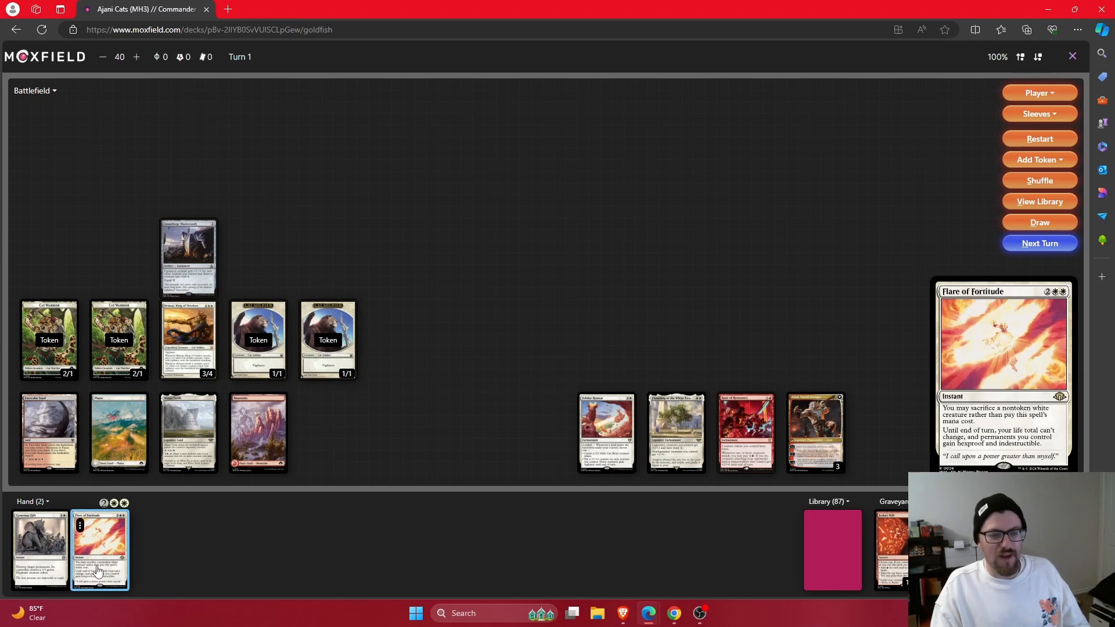
mouse_move(567, 347)
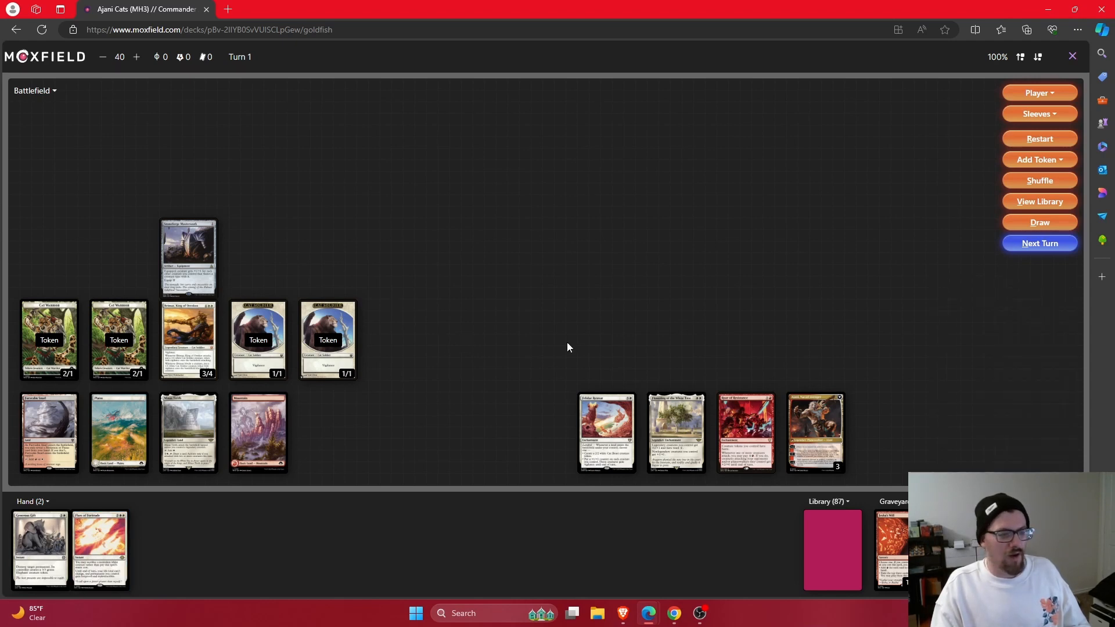
left_click(188, 340)
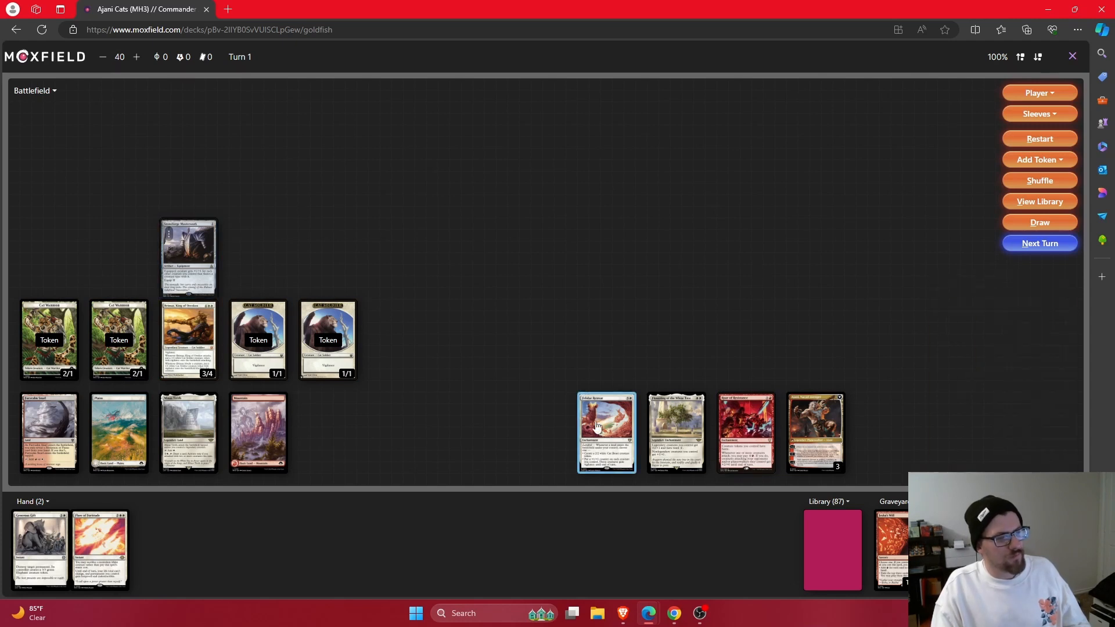
mouse_move(747, 432)
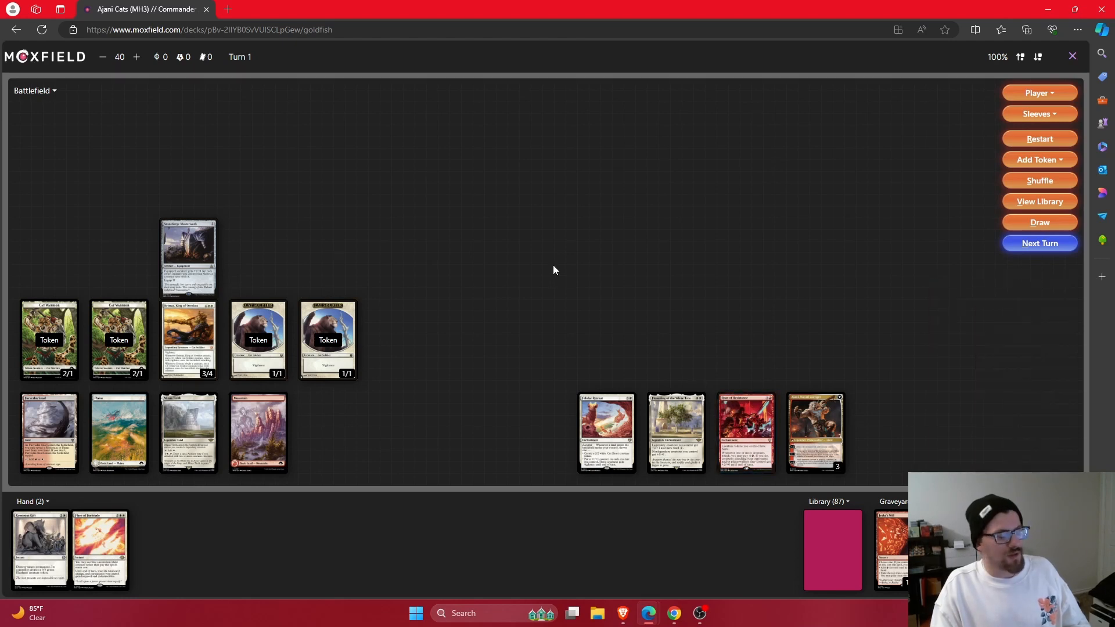
Draw a card onto the battlefield, set Ajani's loyalty to 5, add a third Cat Soldier, then request leaving
left_click(1038, 222)
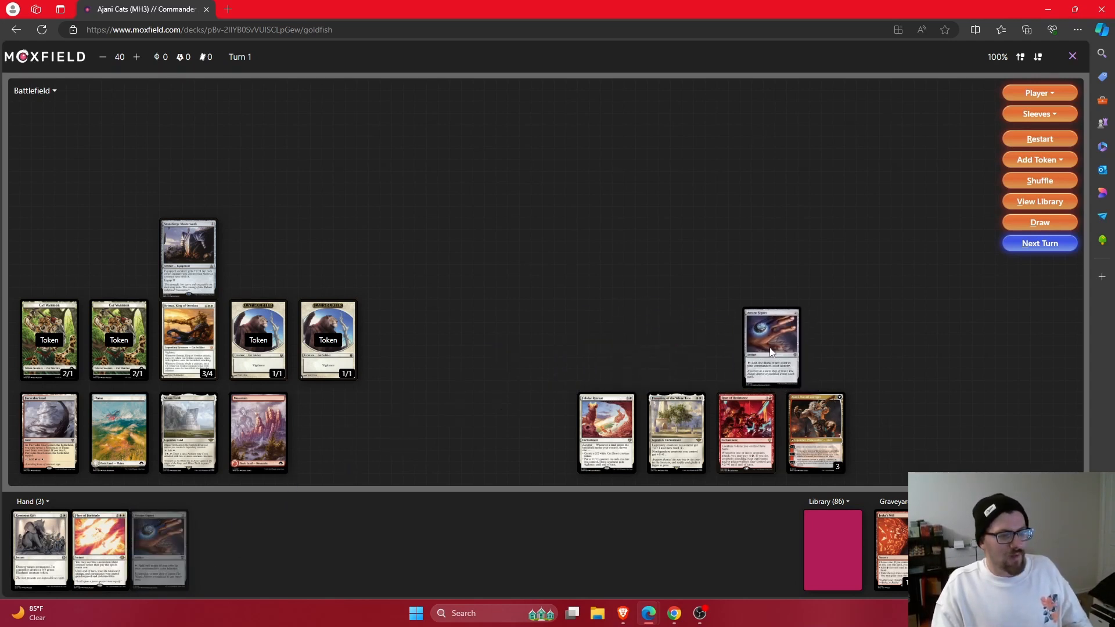
left_click_drag(159, 547, 746, 338)
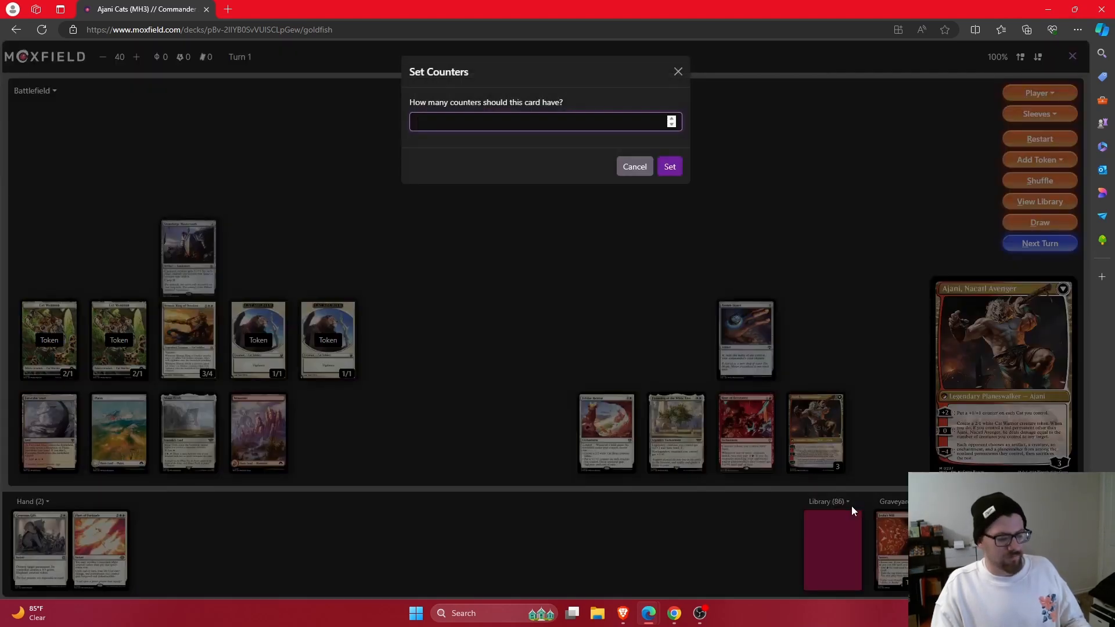
left_click(633, 166)
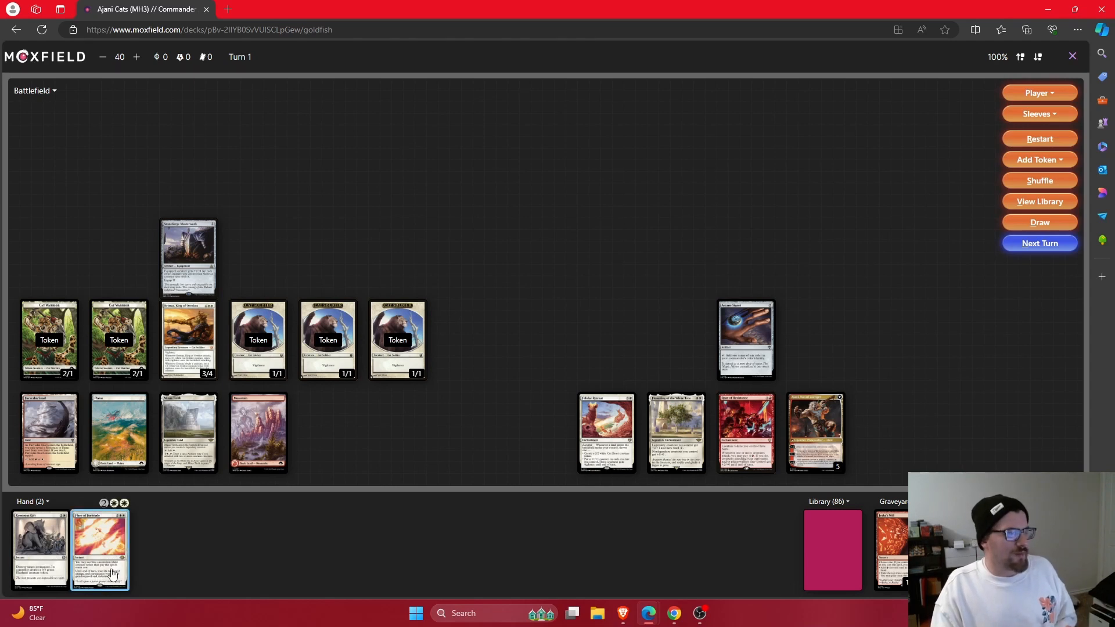
right_click(816, 409)
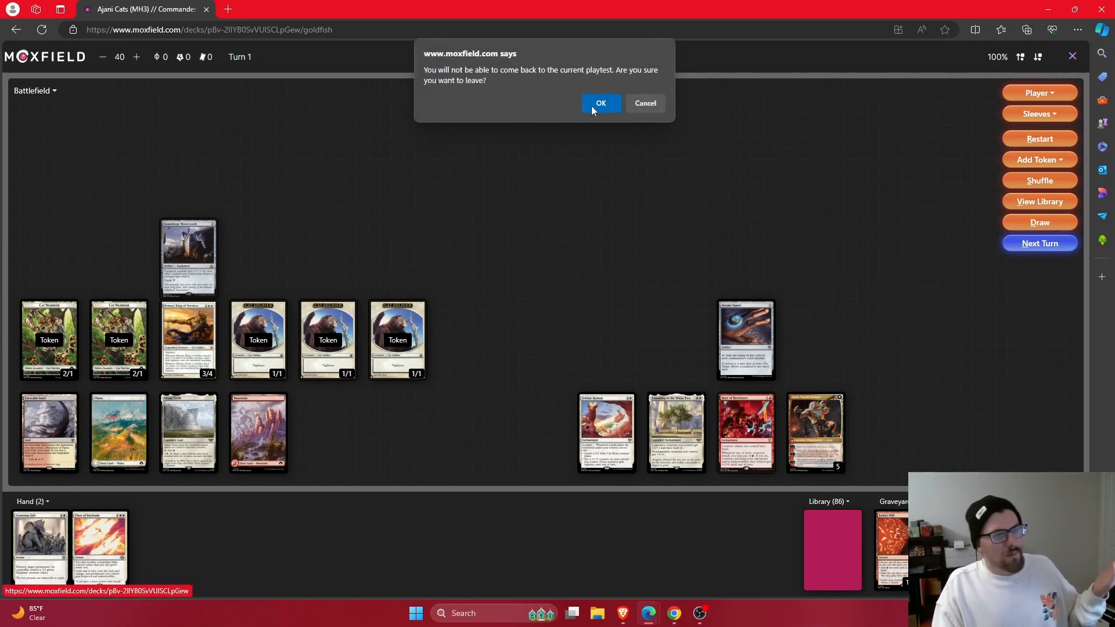
Confirm leaving the playtest and scroll the Ajani Cats (MH3) deck page to its commander and planeswalkers
left_click(599, 103)
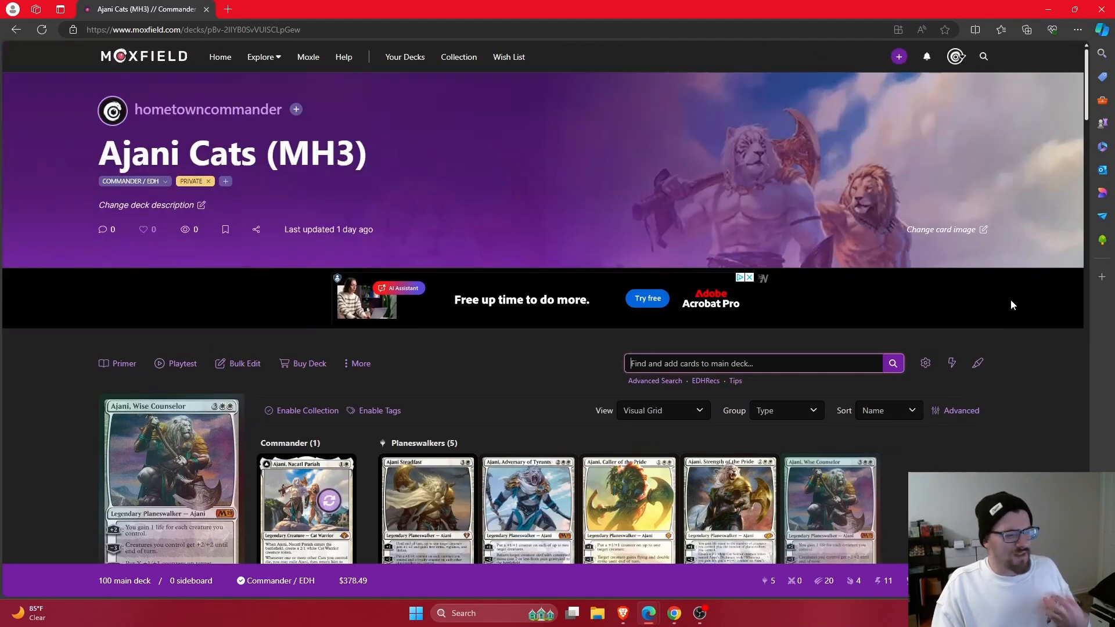
scroll("down", 3)
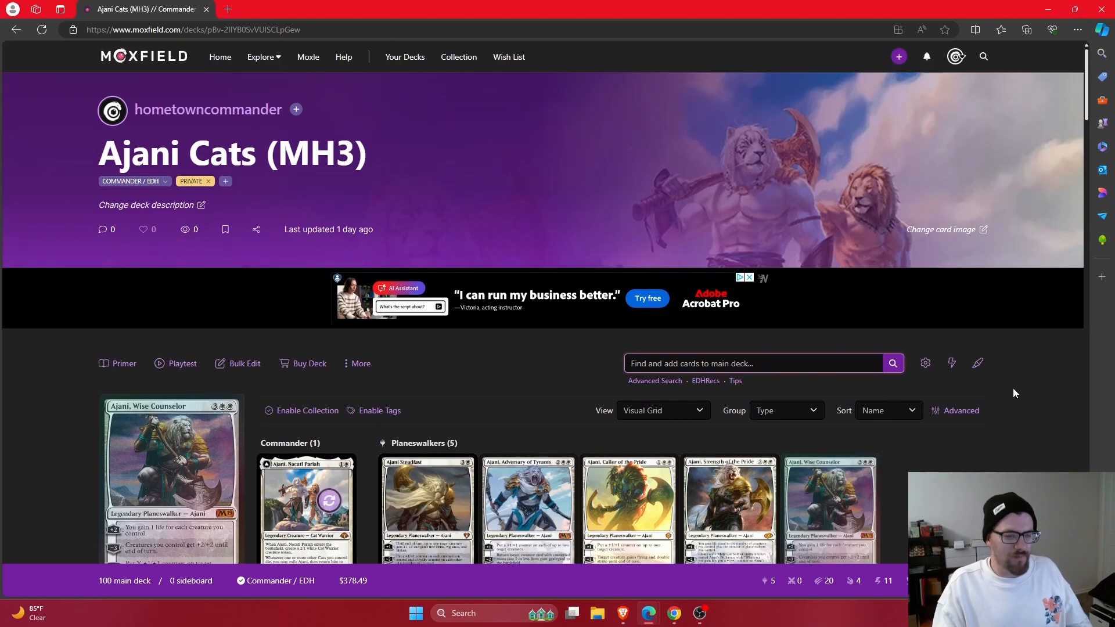
scroll("down", 3)
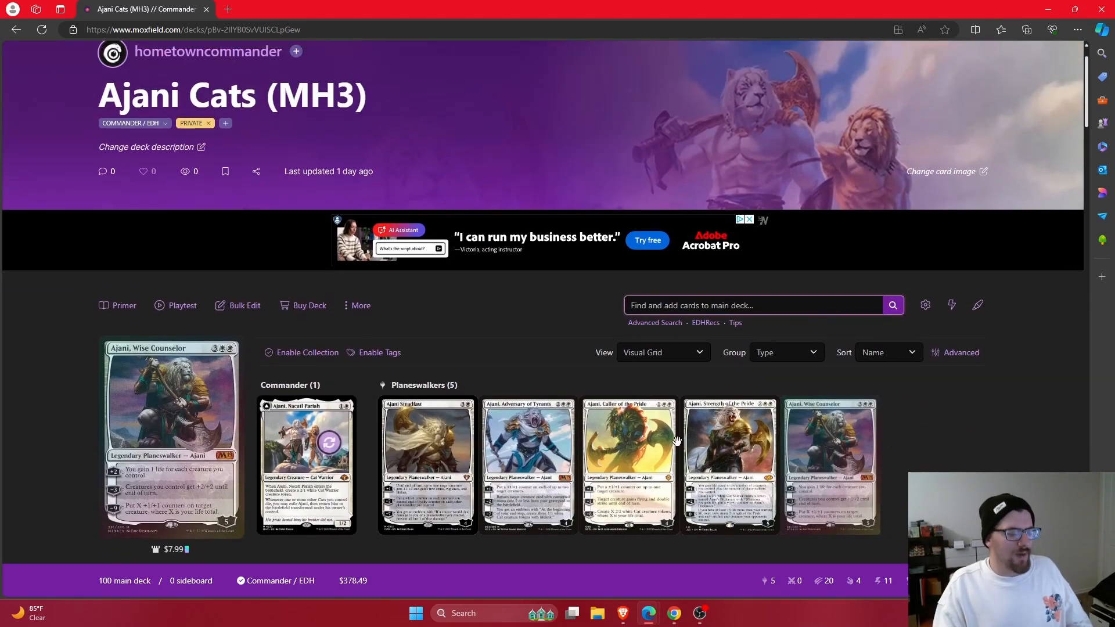
scroll("down", 3)
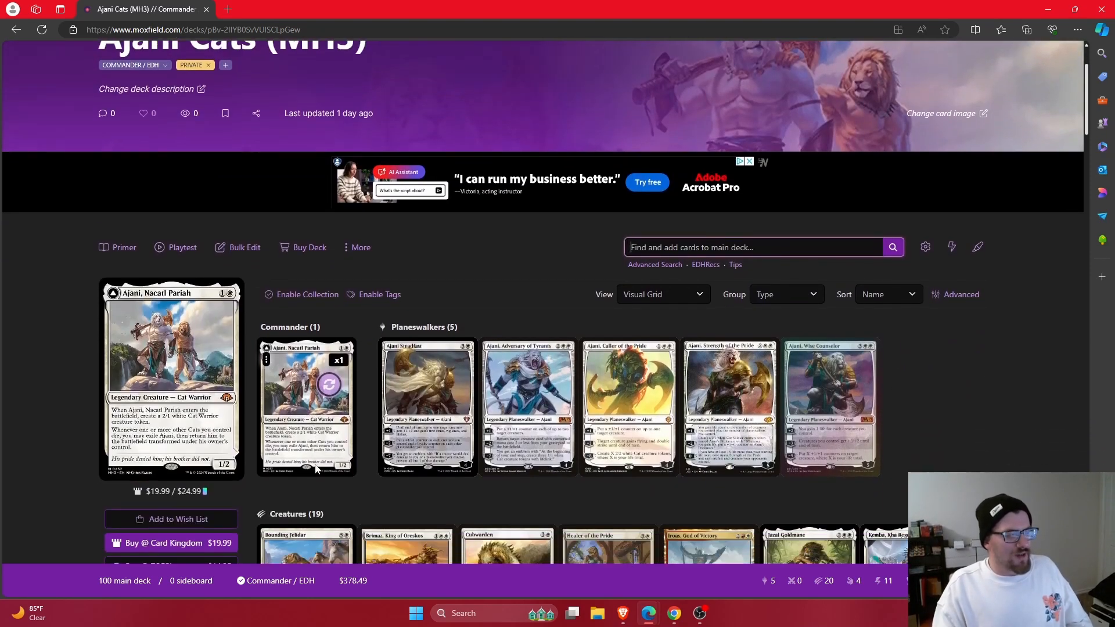